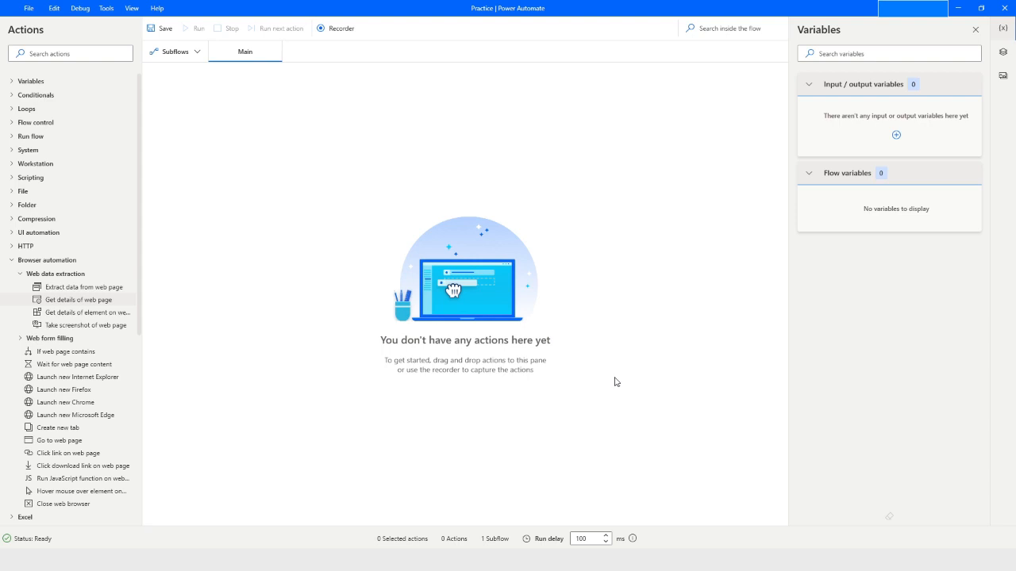
{"action": "mouse_move", "coordinate": [505, 283]}
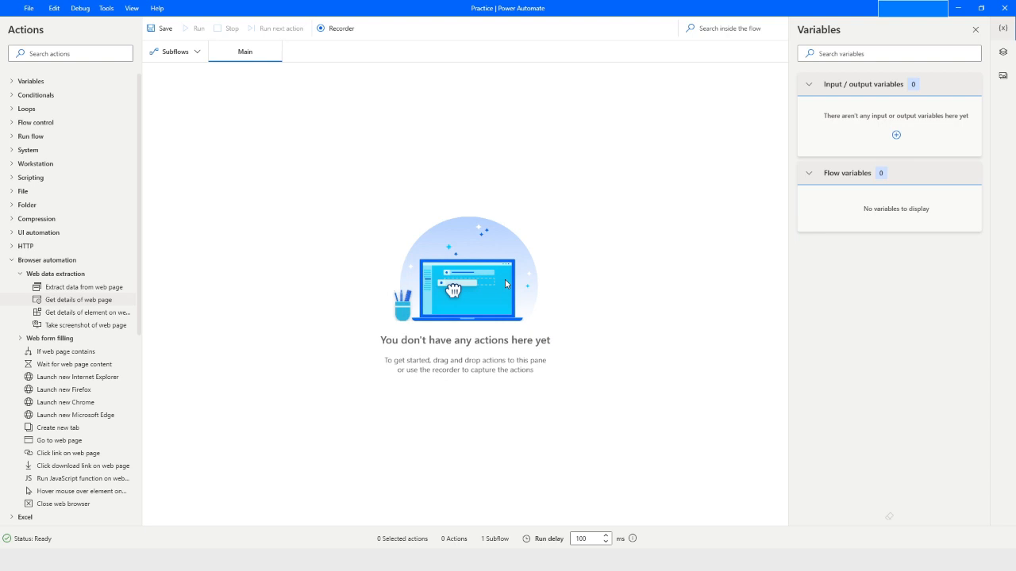
{"action": "mouse_move", "coordinate": [203, 267]}
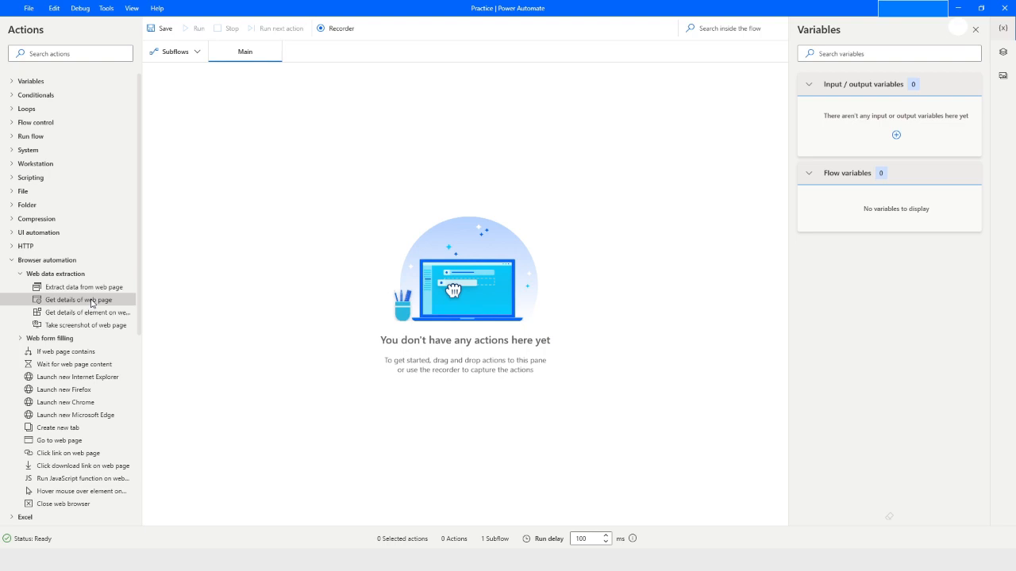
{"action": "mouse_move", "coordinate": [270, 400]}
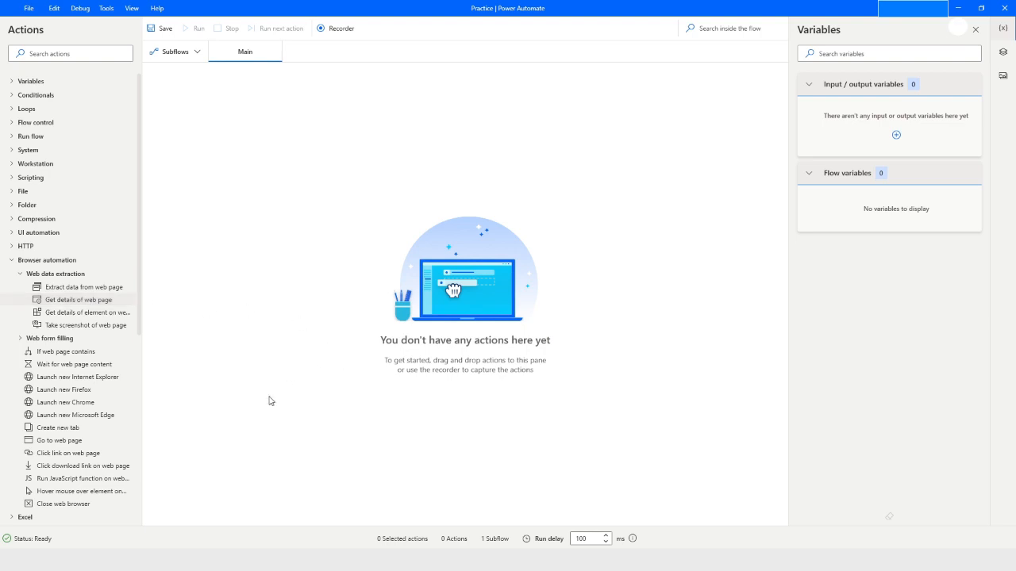
{"action": "mouse_move", "coordinate": [127, 498]}
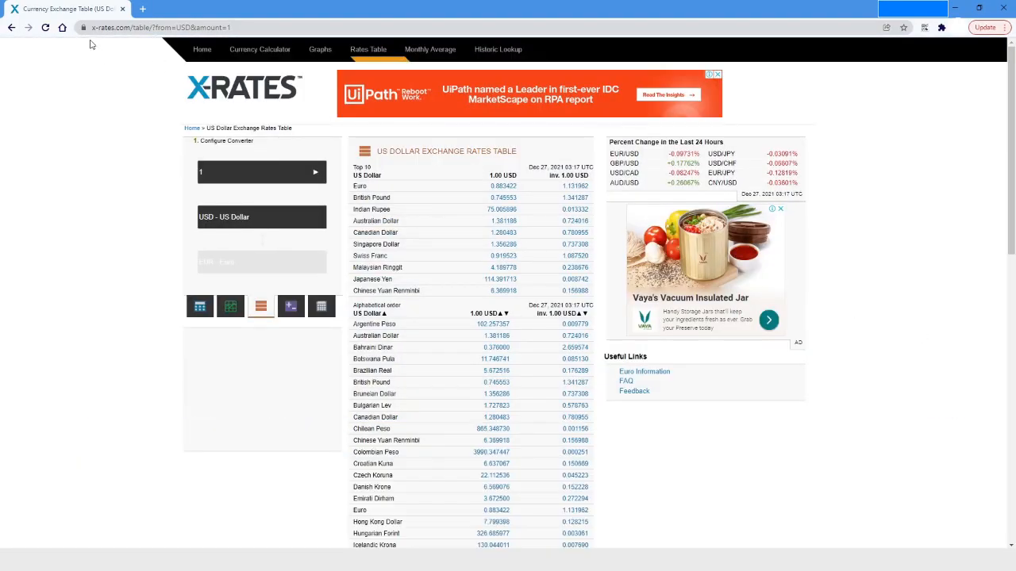
{"action": "mouse_move", "coordinate": [130, 313]}
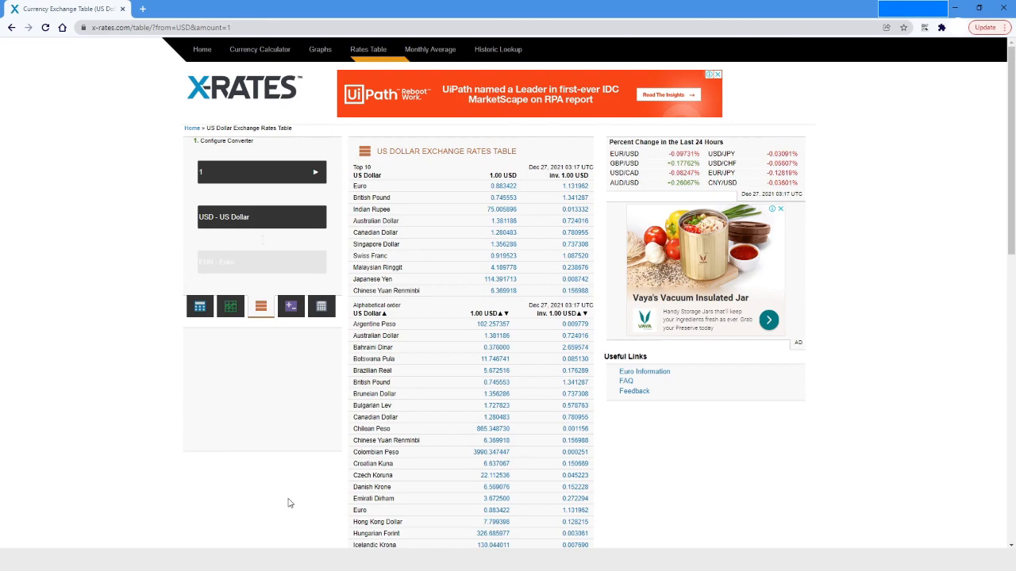
{"action": "mouse_move", "coordinate": [372, 531]}
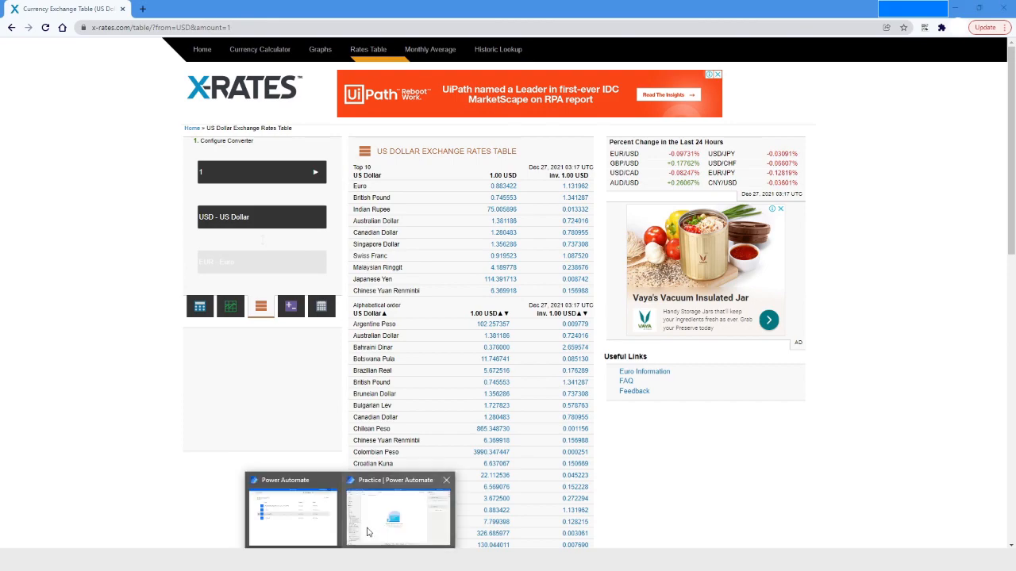
Step: Start the Practice flow by attaching to the running Chrome tab 'Currency Exchange Table' as Browser
{"action": "left_click", "coordinate": [397, 520]}
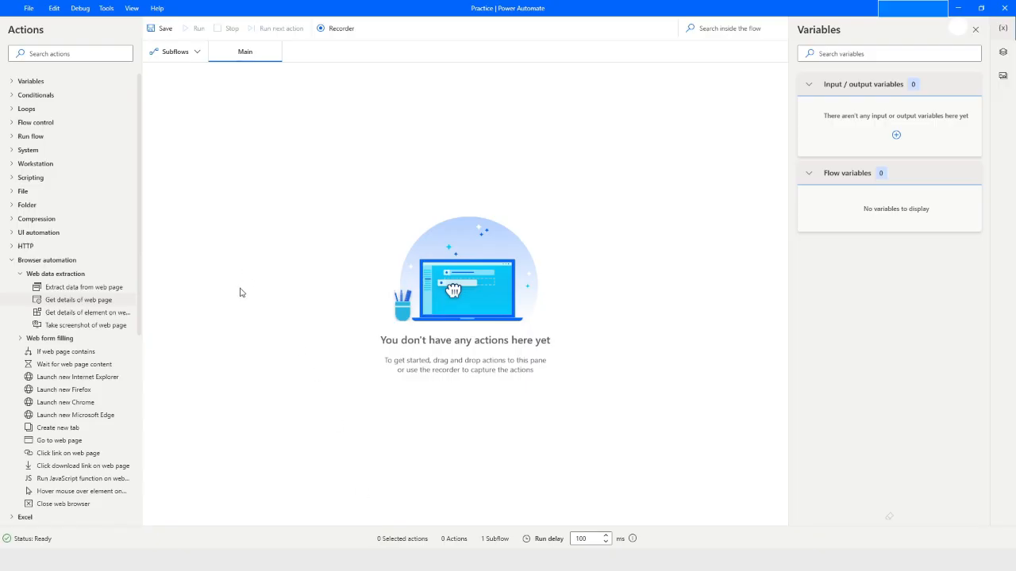
{"action": "mouse_move", "coordinate": [225, 291]}
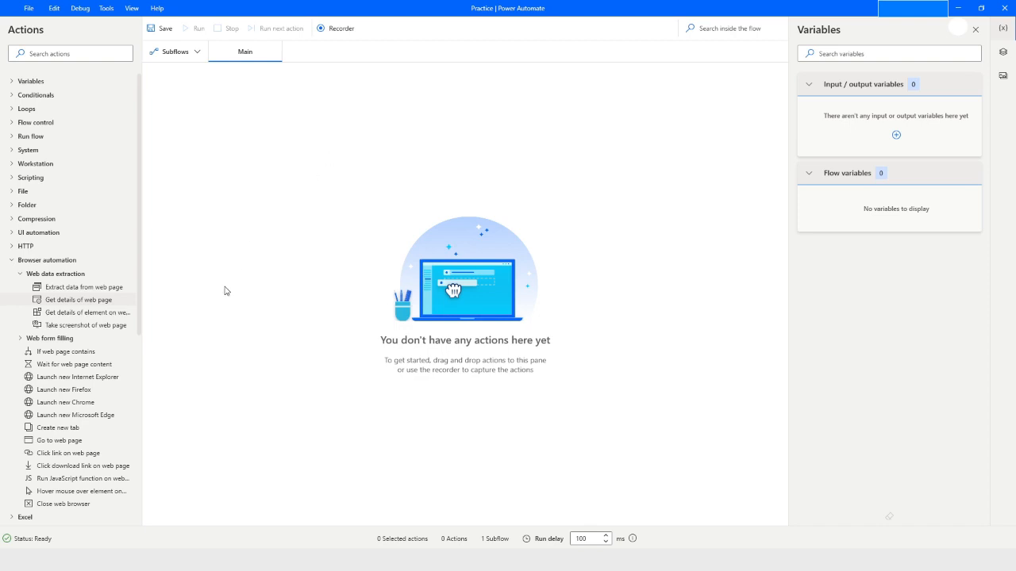
{"action": "mouse_move", "coordinate": [57, 403]}
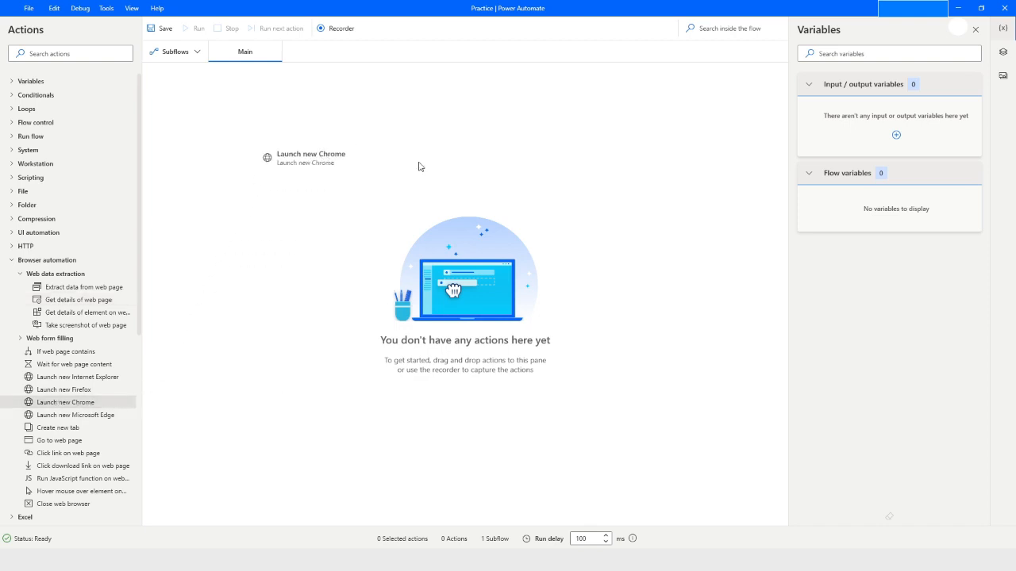
{"action": "double_click", "coordinate": [304, 157]}
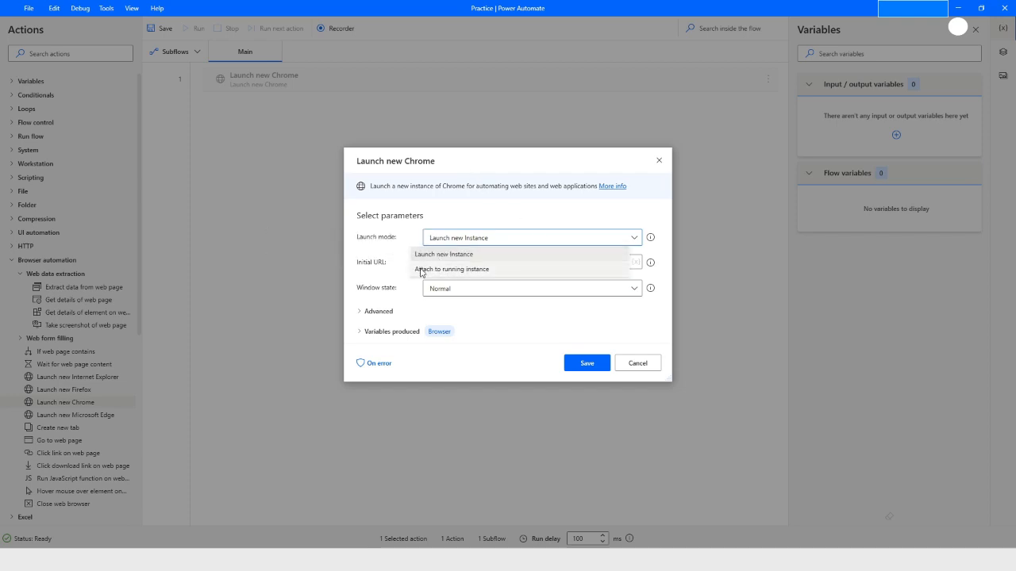
{"action": "left_click", "coordinate": [453, 269]}
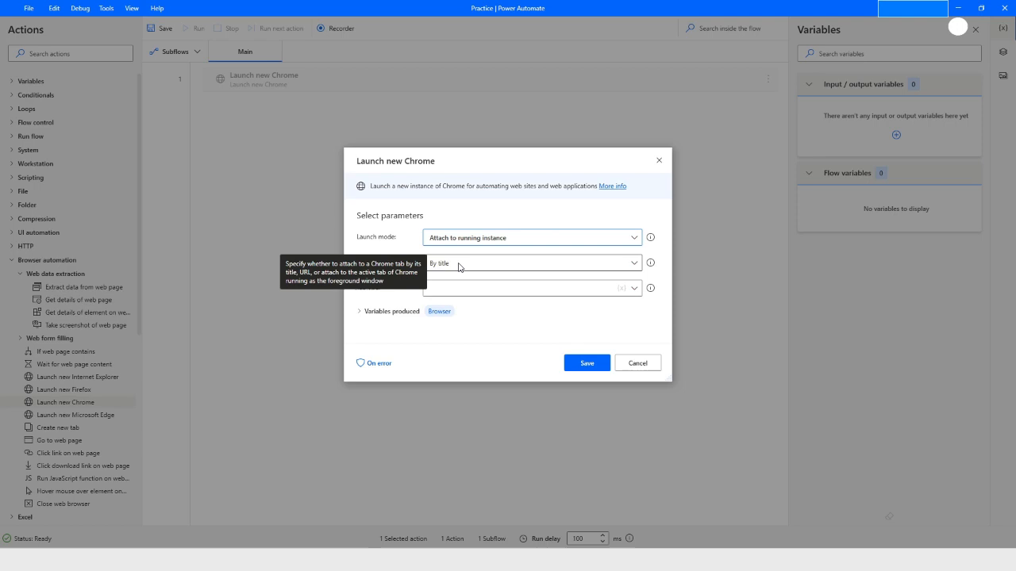
{"action": "left_click", "coordinate": [520, 288]}
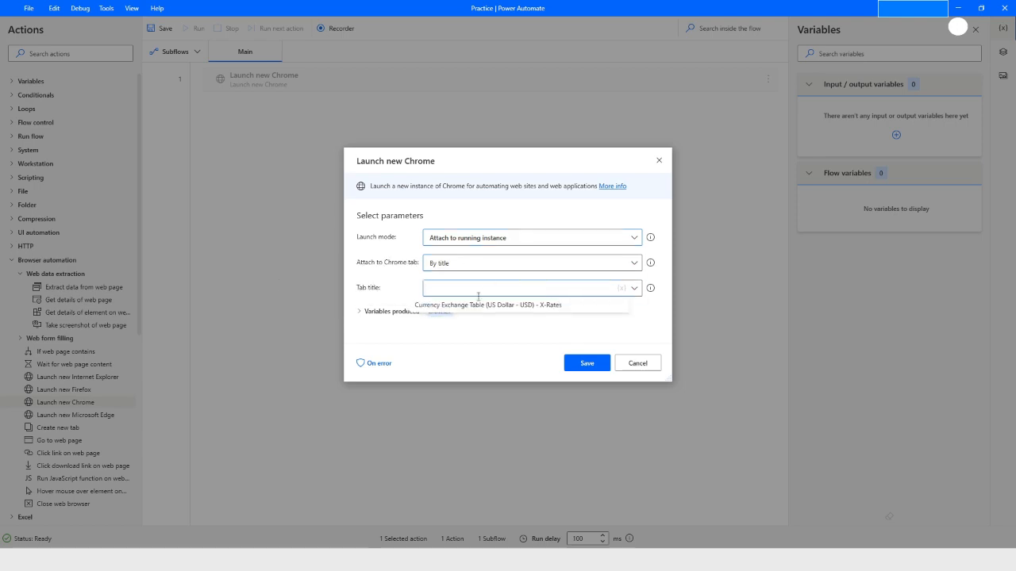
{"action": "left_click", "coordinate": [499, 305]}
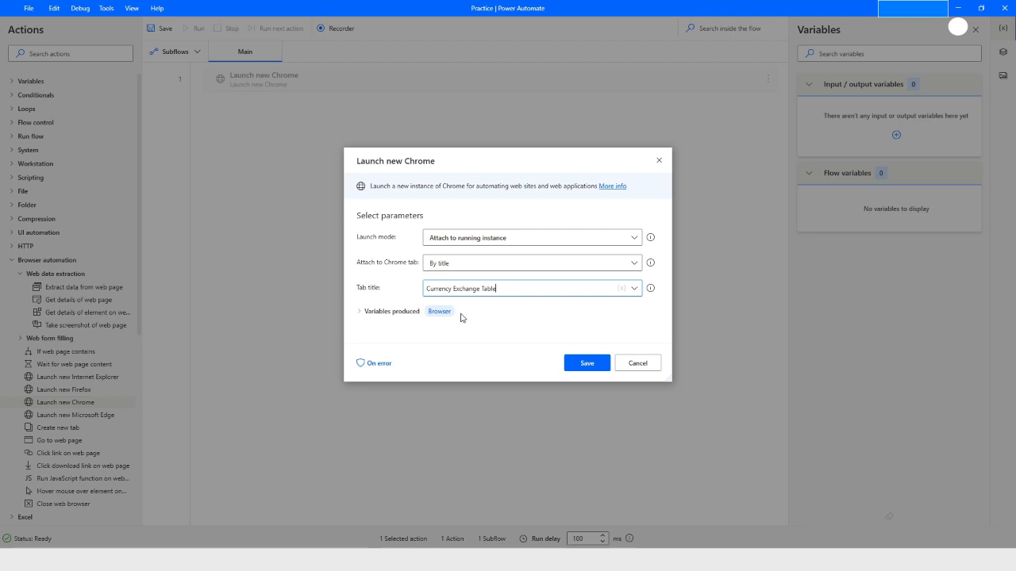
{"action": "mouse_move", "coordinate": [524, 337]}
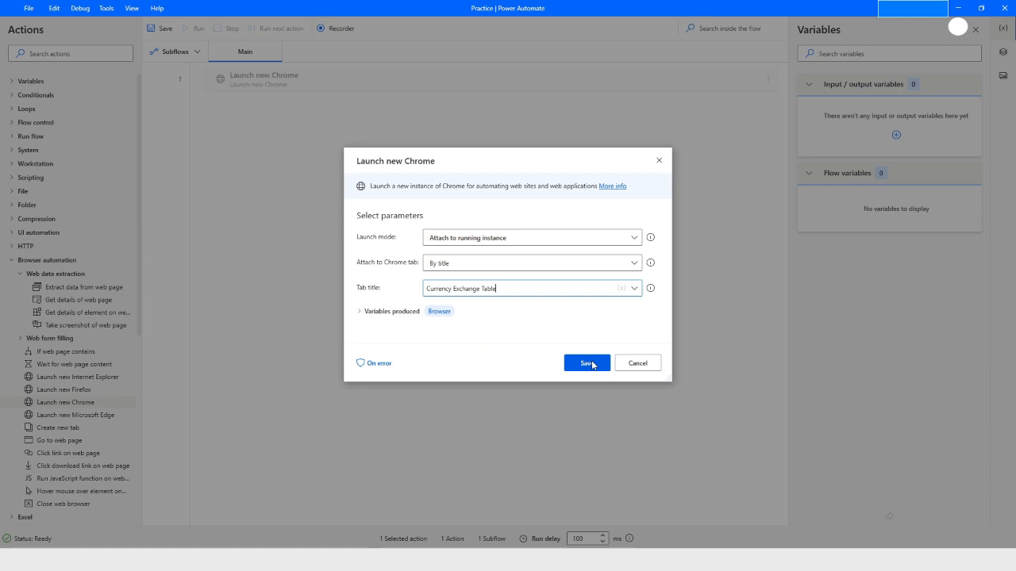
{"action": "left_click", "coordinate": [585, 362]}
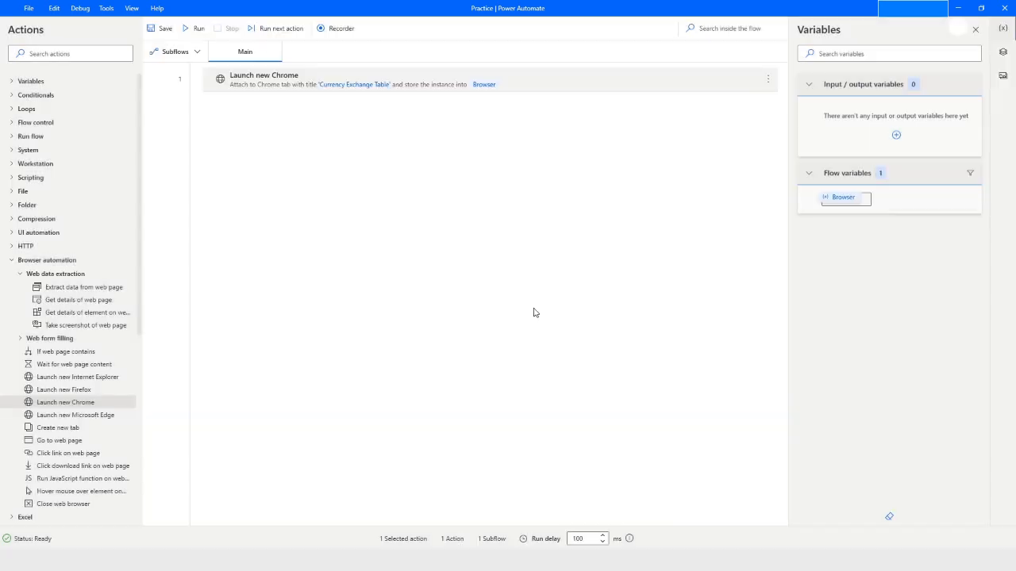
{"action": "mouse_move", "coordinate": [156, 301]}
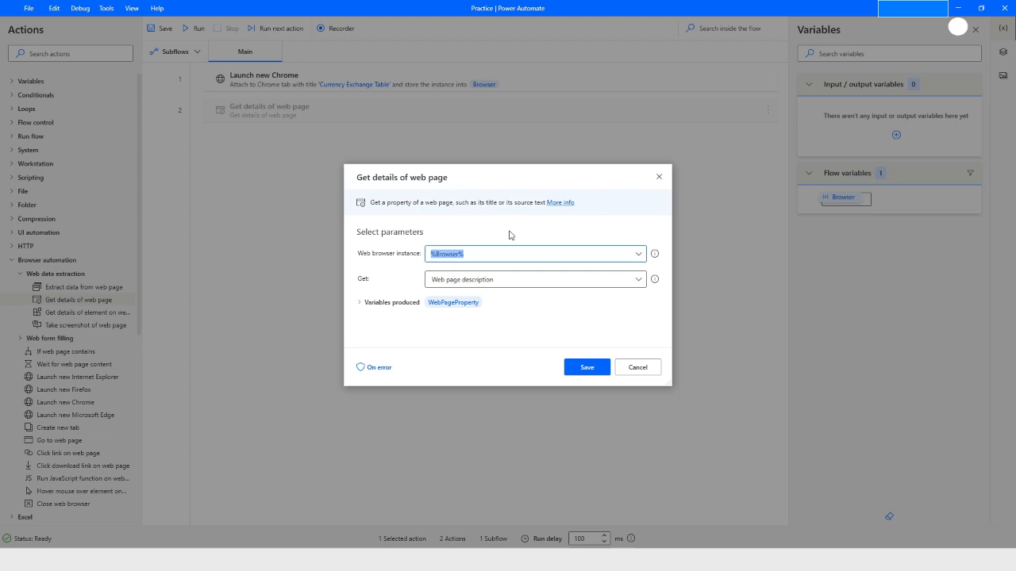
Step: Add a Get details of web page step retrieving 'Web page description' into WebPageProperty
{"action": "left_click", "coordinate": [535, 278]}
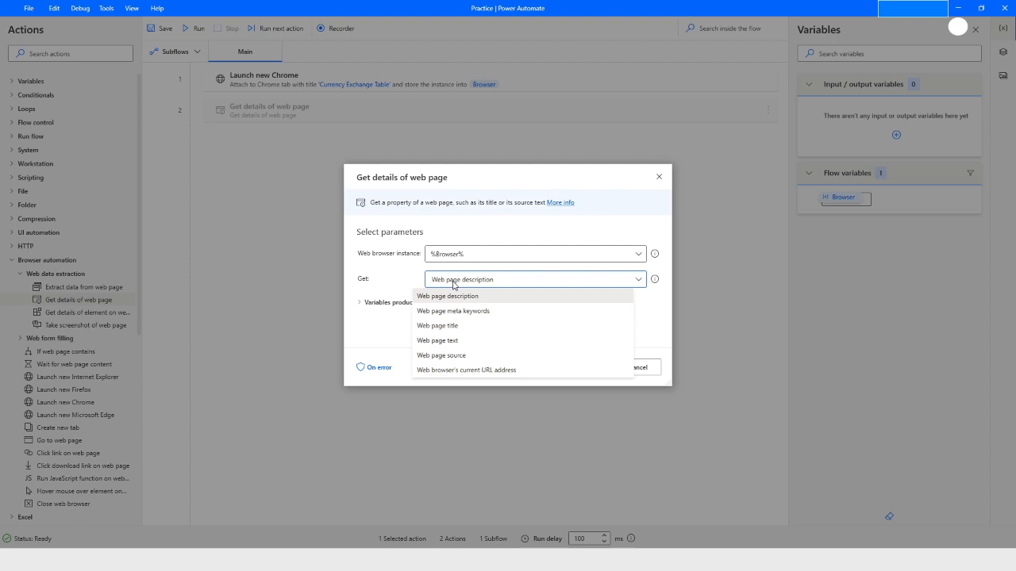
{"action": "mouse_move", "coordinate": [456, 300]}
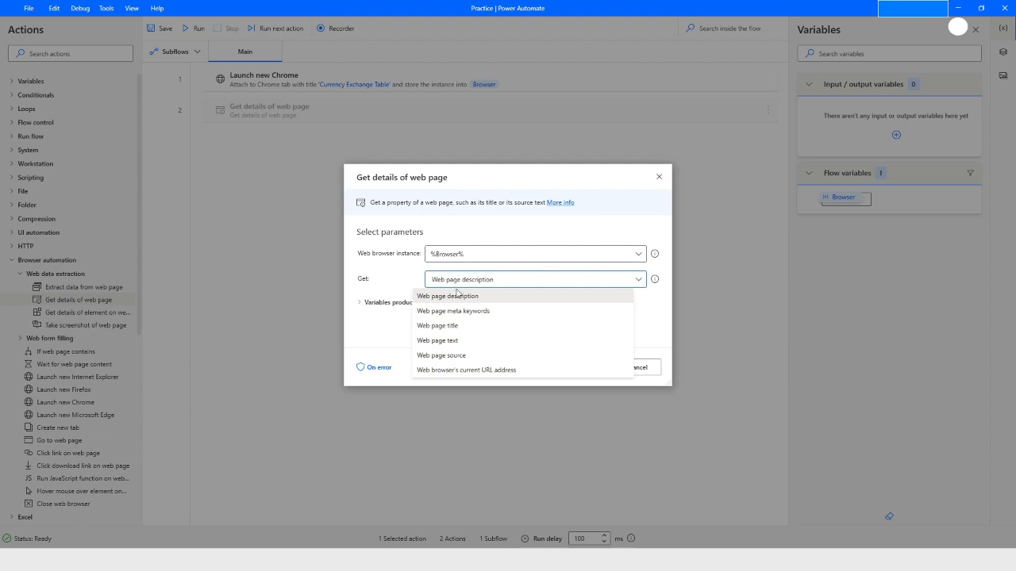
{"action": "mouse_move", "coordinate": [436, 333]}
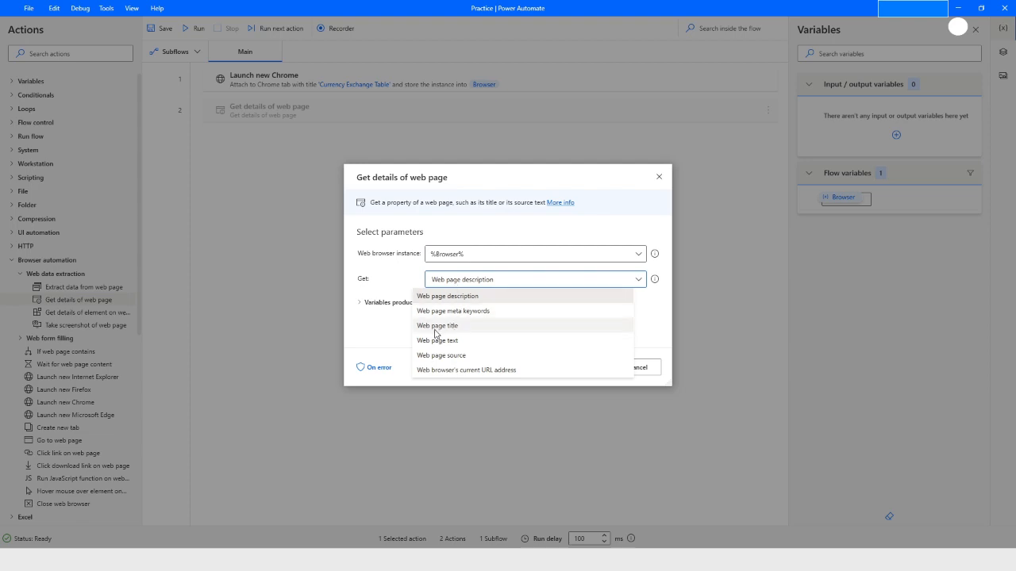
{"action": "mouse_move", "coordinate": [434, 355]}
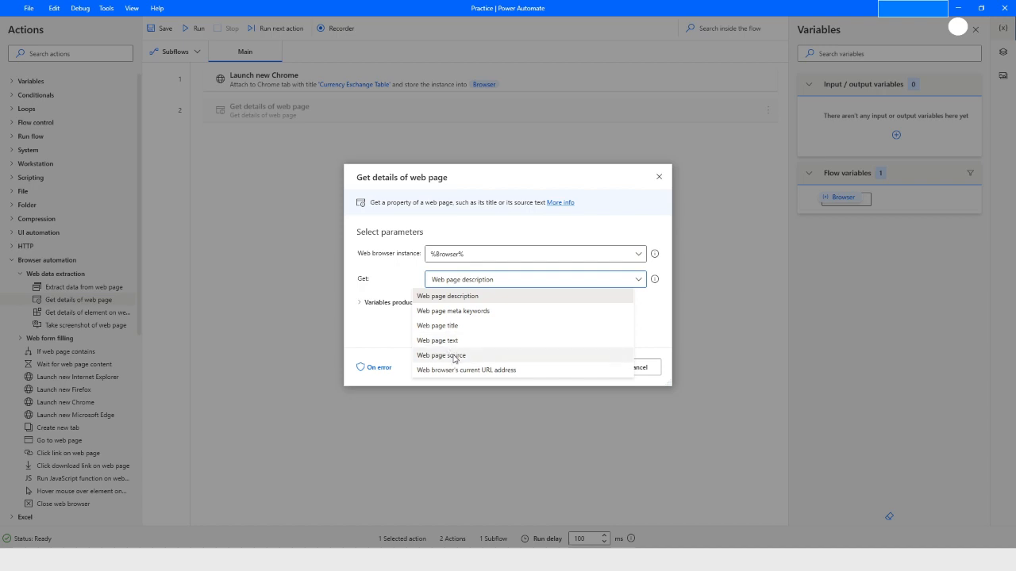
{"action": "mouse_move", "coordinate": [467, 374]}
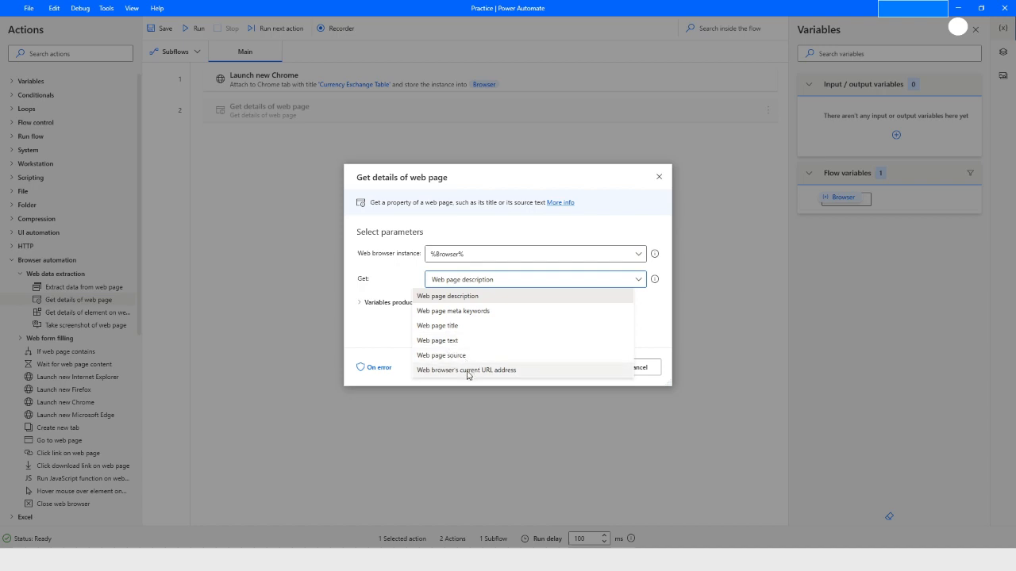
{"action": "mouse_move", "coordinate": [372, 314]}
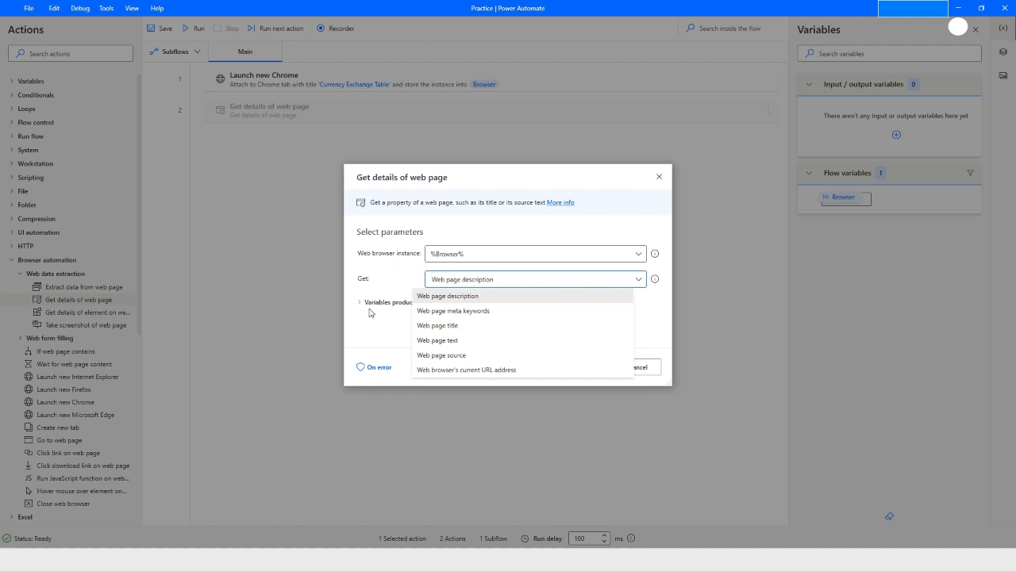
{"action": "left_click", "coordinate": [447, 296]}
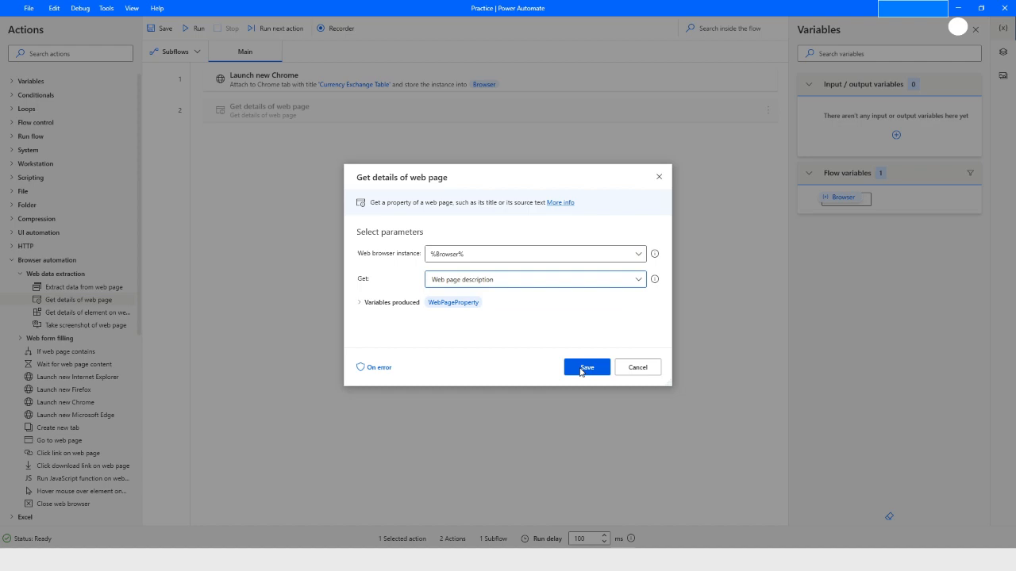
{"action": "left_click", "coordinate": [586, 367]}
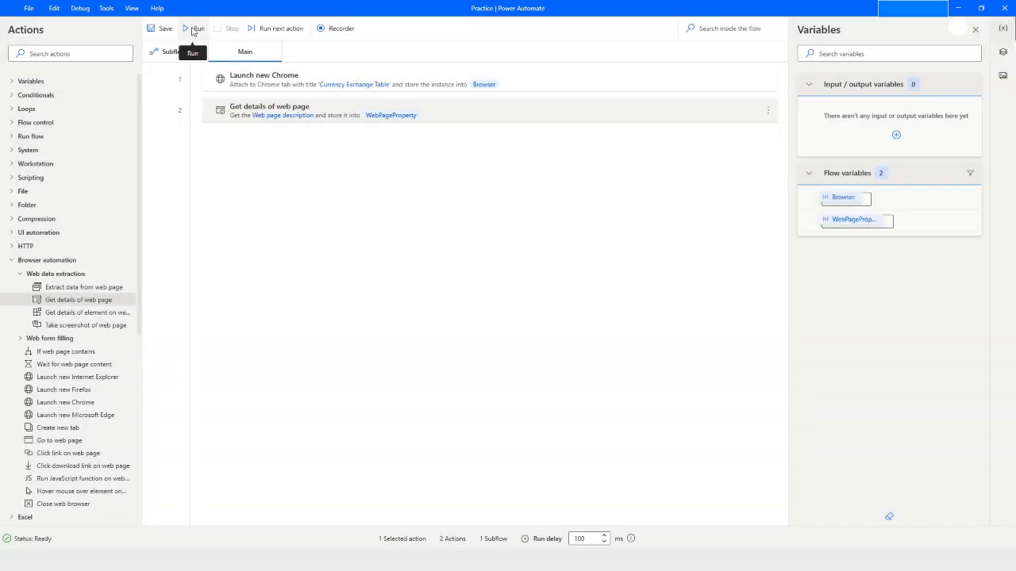
Step: Run the flow and read the currency-rates description stored in WebPageProperty
{"action": "left_click", "coordinate": [192, 27]}
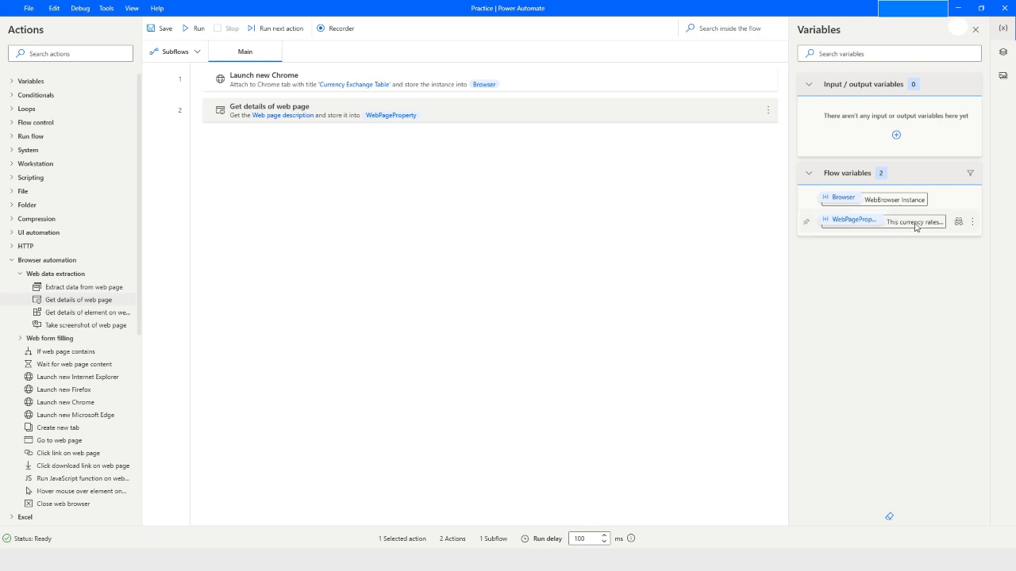
{"action": "left_click", "coordinate": [912, 221]}
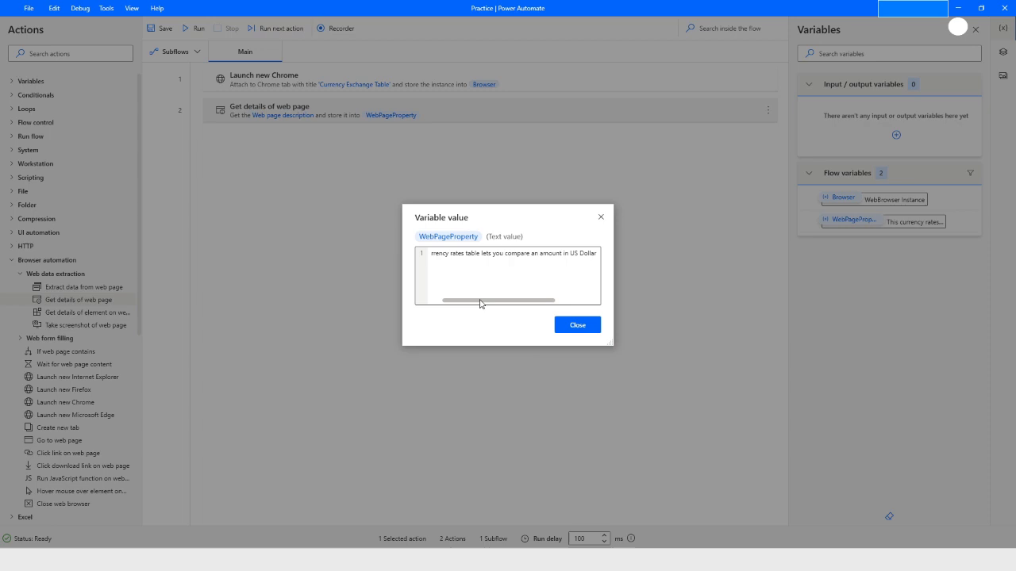
{"action": "left_click_drag", "start_coordinate": [480, 300], "coordinate": [548, 300]}
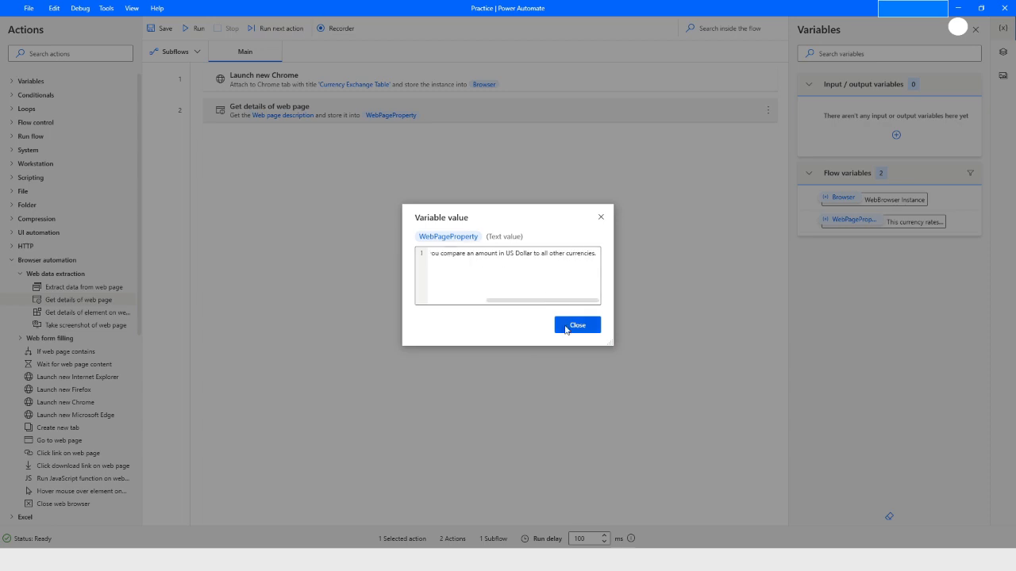
{"action": "left_click", "coordinate": [577, 325]}
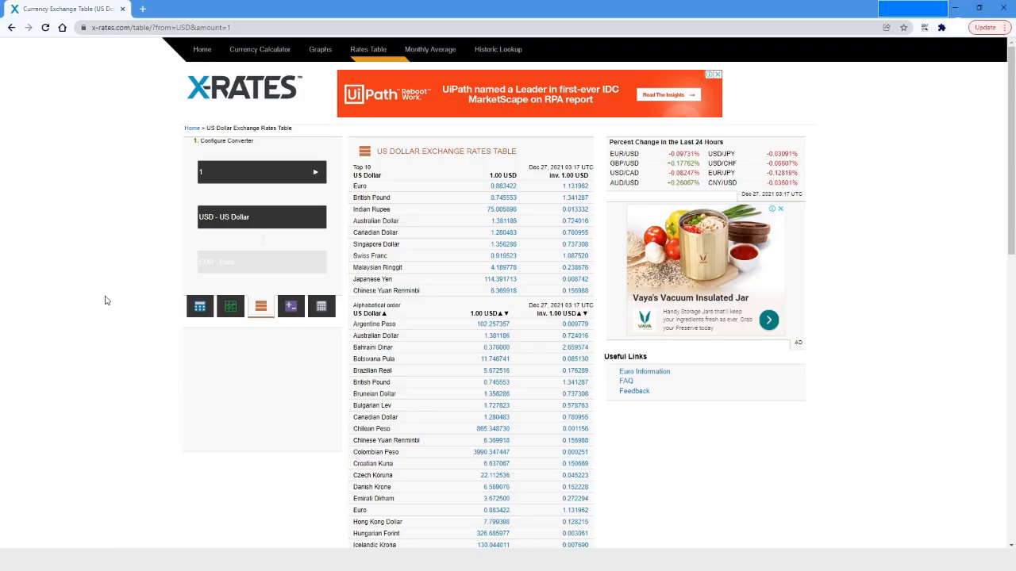
Step: Inspect the X-Rates page in Chrome DevTools to view its description meta tag
{"action": "right_click", "coordinate": [106, 300]}
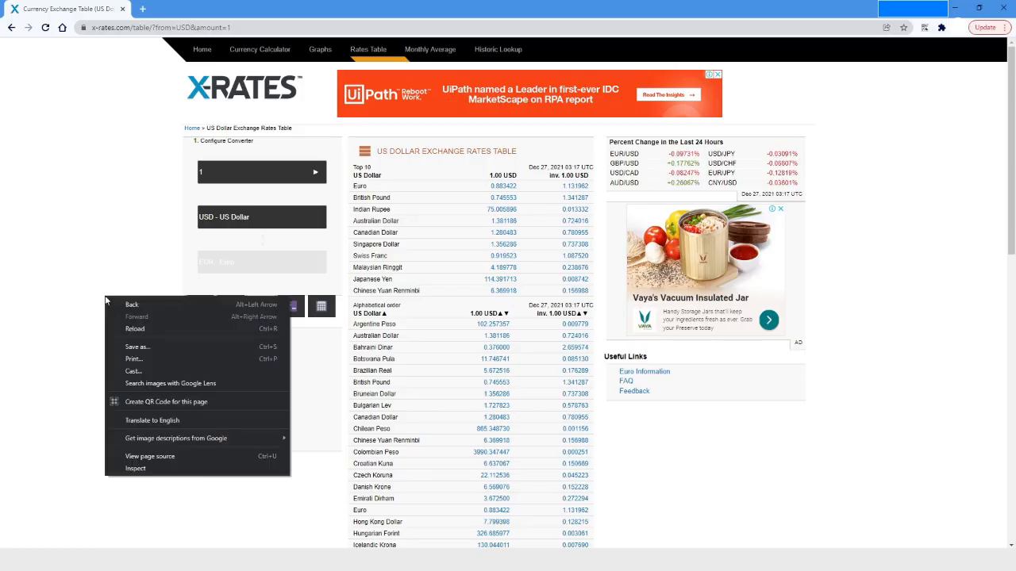
{"action": "left_click", "coordinate": [139, 475]}
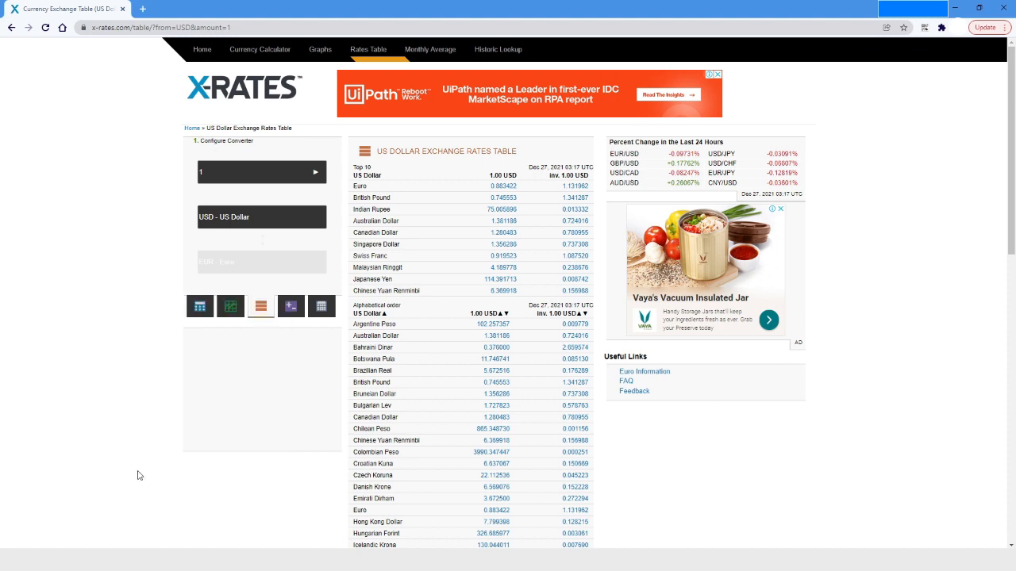
{"action": "right_click", "coordinate": [139, 475]}
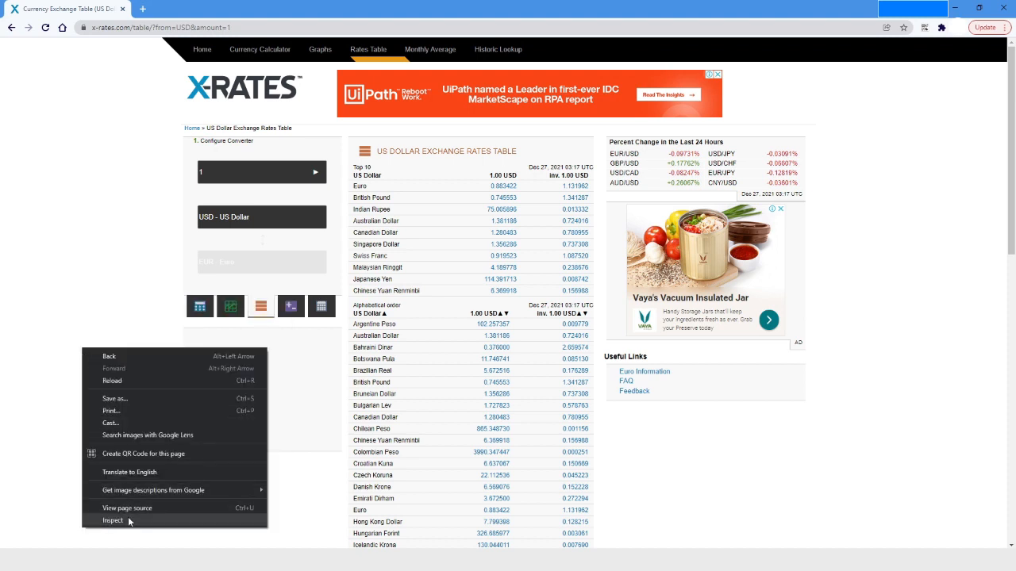
{"action": "left_click", "coordinate": [113, 520]}
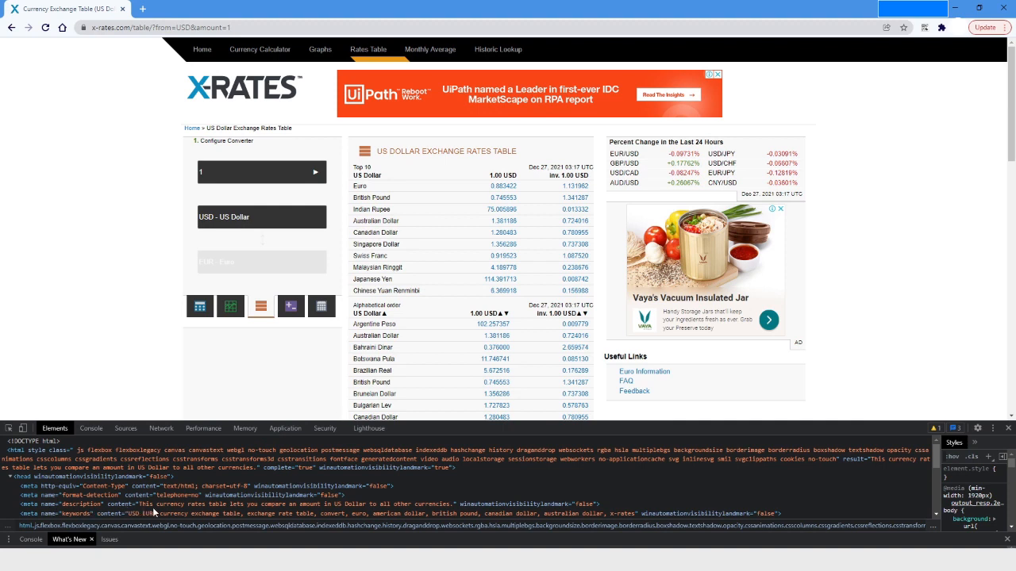
{"action": "mouse_move", "coordinate": [190, 512]}
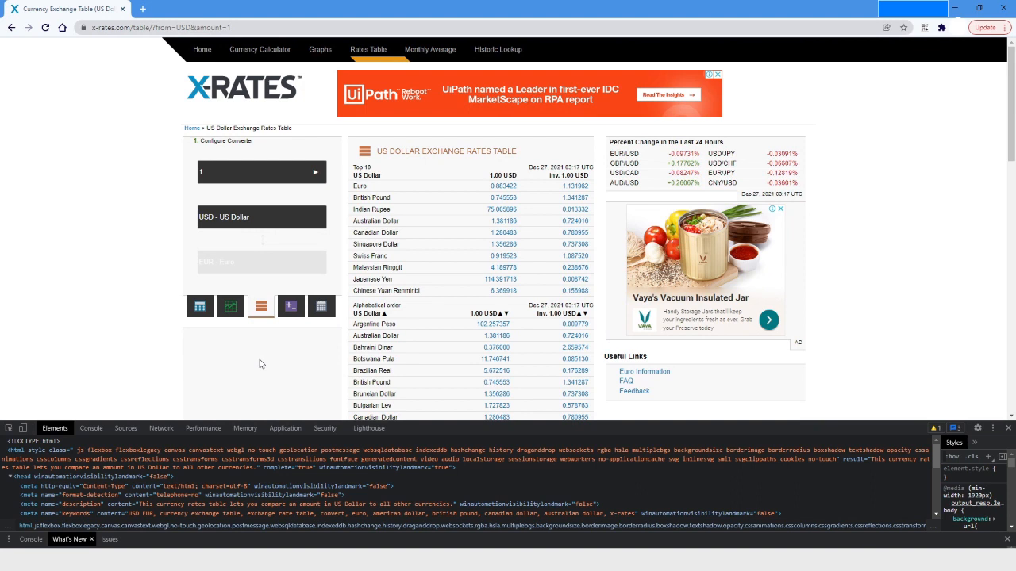
{"action": "mouse_move", "coordinate": [284, 361]}
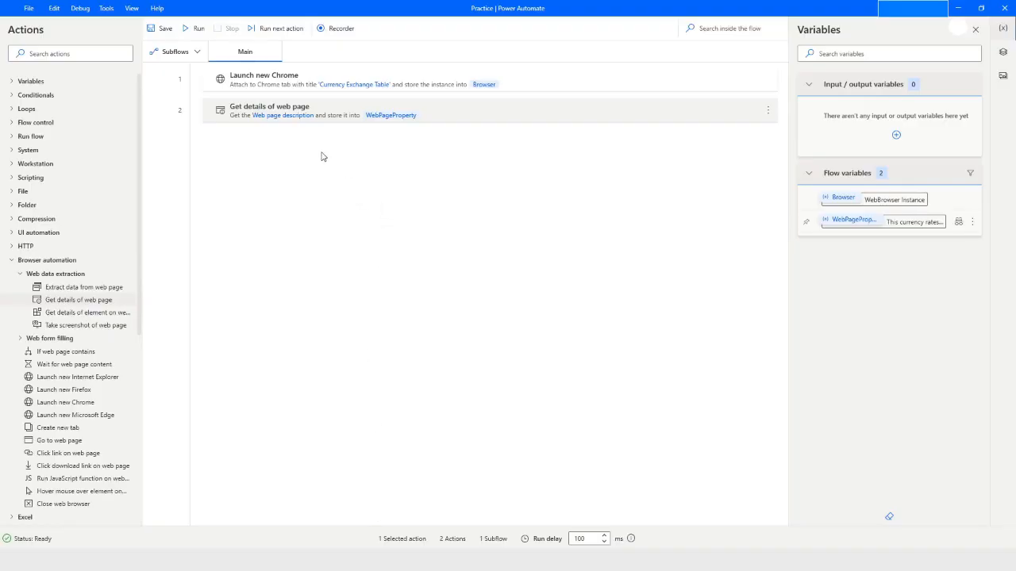
Step: Switch the Get details of web page step to 'Web page meta keywords'
{"action": "double_click", "coordinate": [269, 110]}
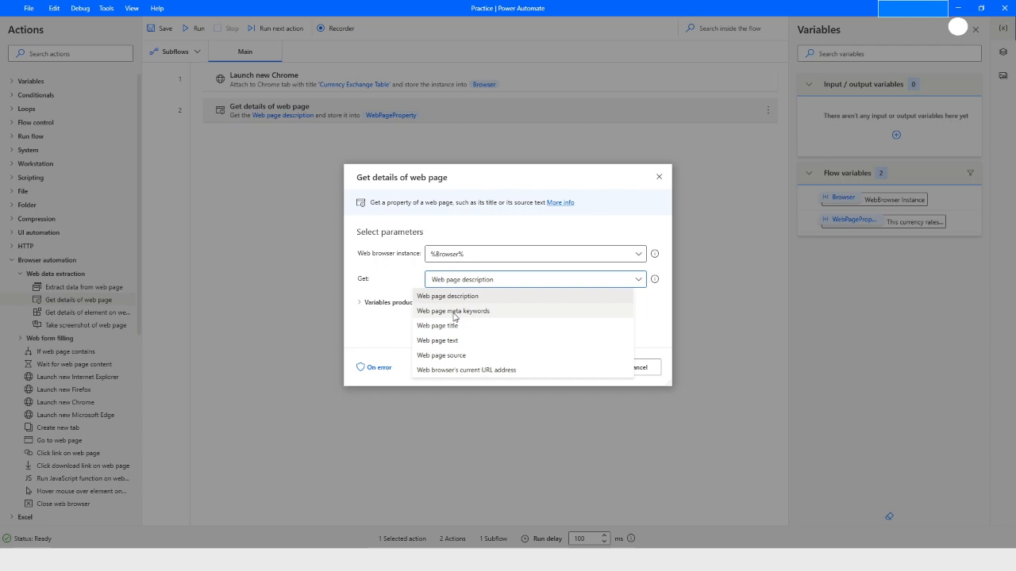
{"action": "left_click", "coordinate": [448, 311]}
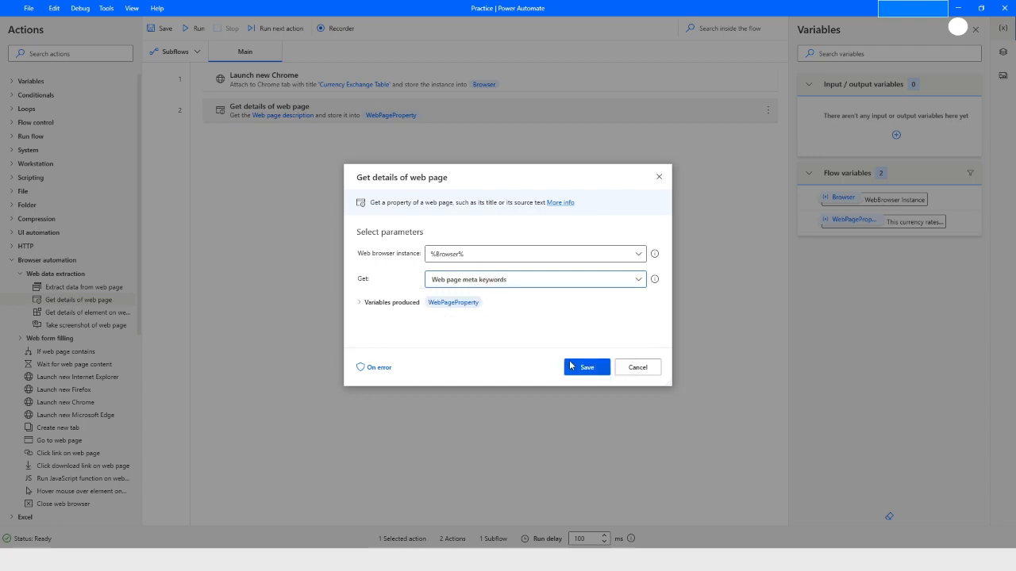
{"action": "left_click", "coordinate": [585, 367]}
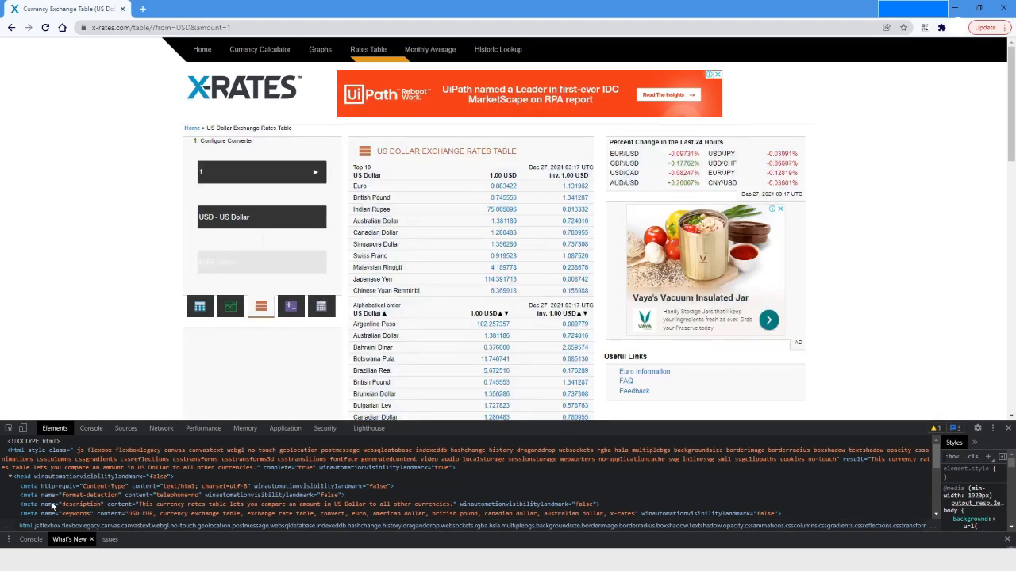
{"action": "mouse_move", "coordinate": [70, 509]}
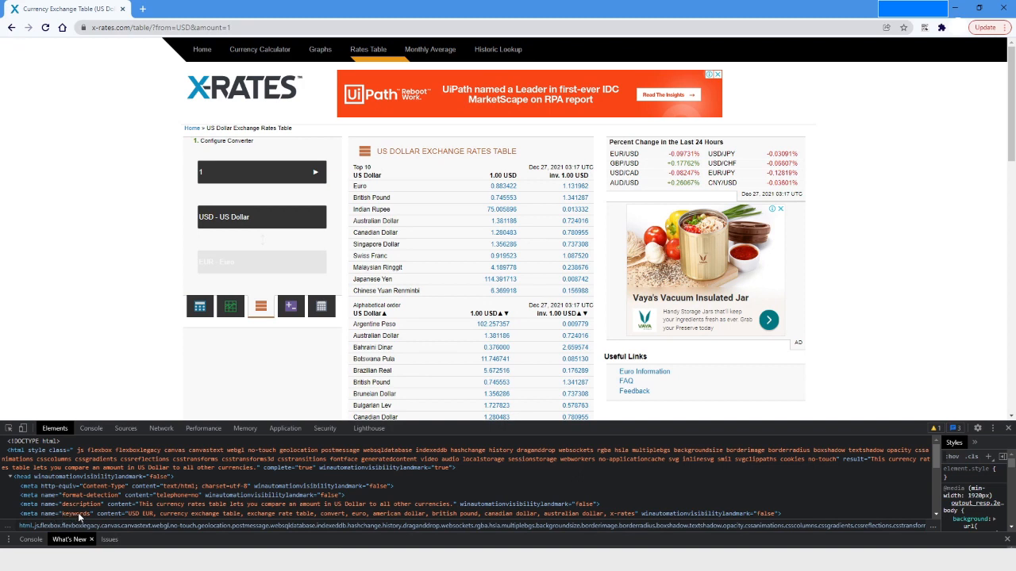
{"action": "mouse_move", "coordinate": [154, 507]}
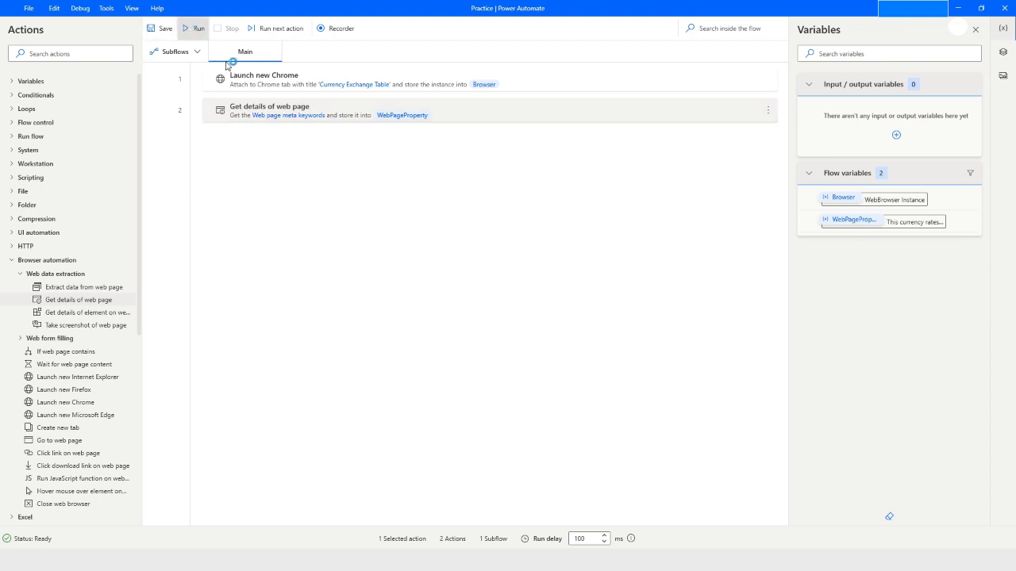
Step: Run the flow to capture meta keywords, then change the step to 'Web page title'
{"action": "left_click", "coordinate": [192, 28]}
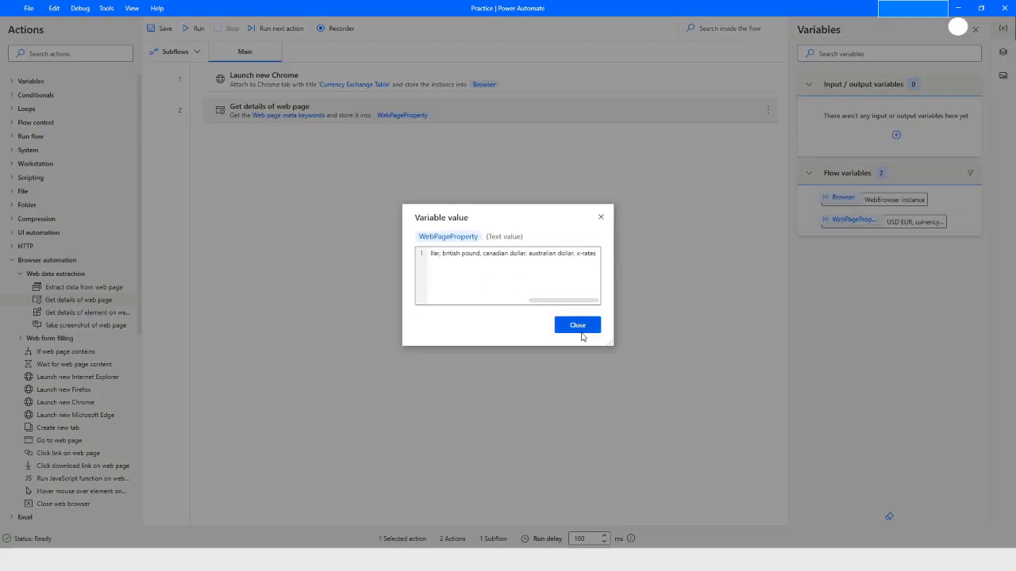
{"action": "left_click", "coordinate": [576, 324]}
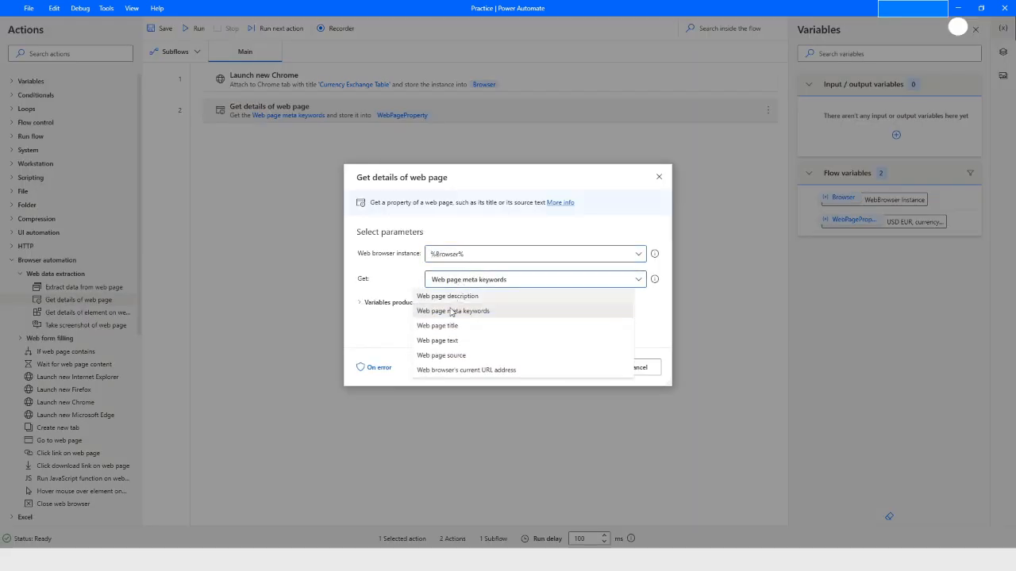
{"action": "left_click", "coordinate": [437, 326]}
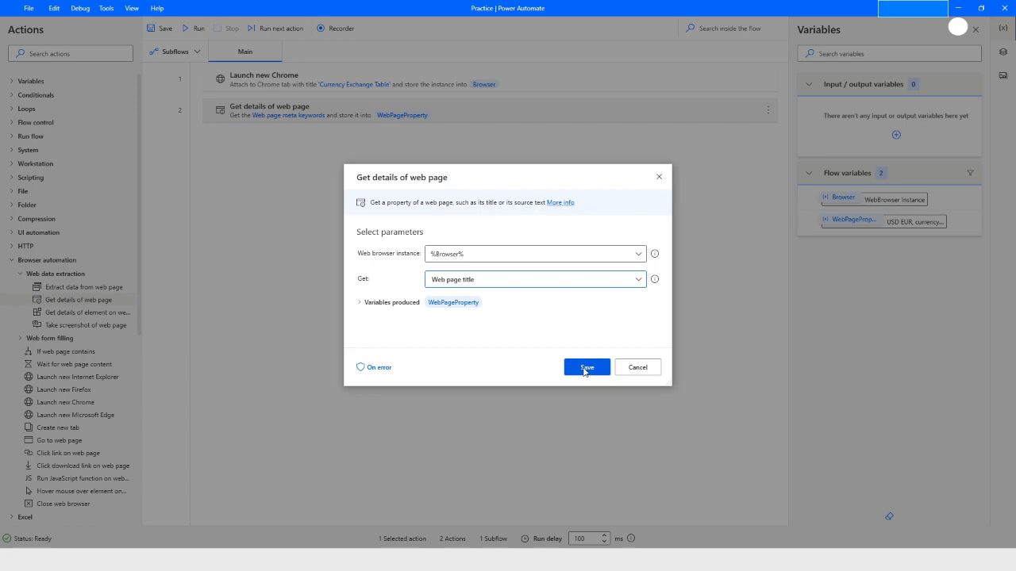
{"action": "left_click", "coordinate": [585, 366]}
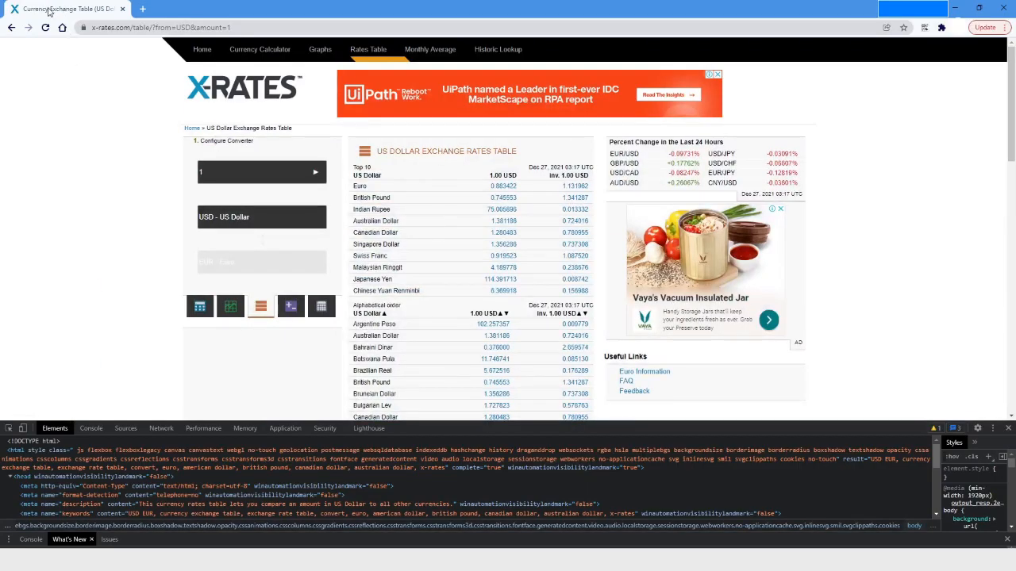
{"action": "mouse_move", "coordinate": [54, 9]}
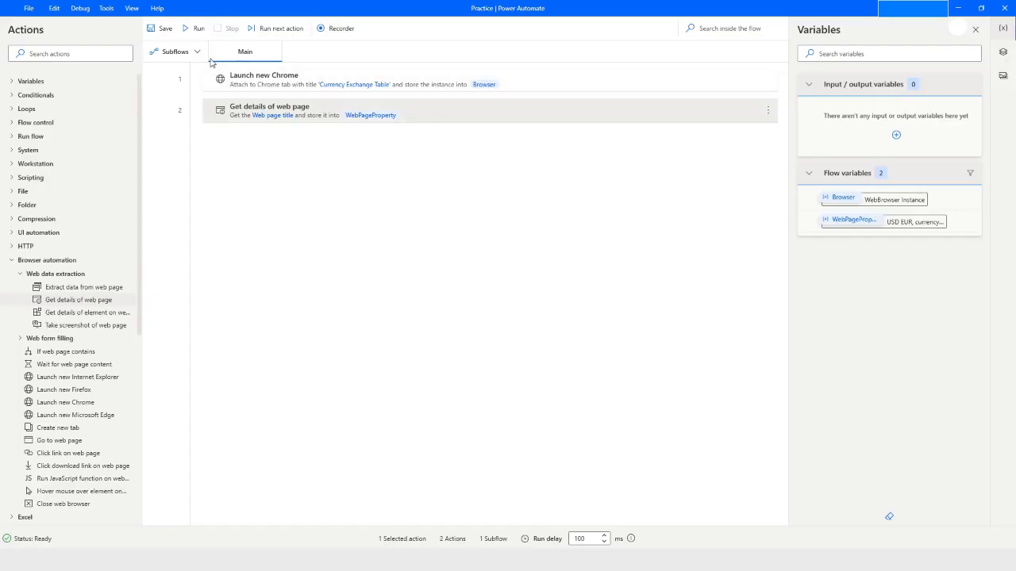
Step: Run the flow so WebPageProperty captures the X-Rates page title
{"action": "left_click", "coordinate": [192, 28]}
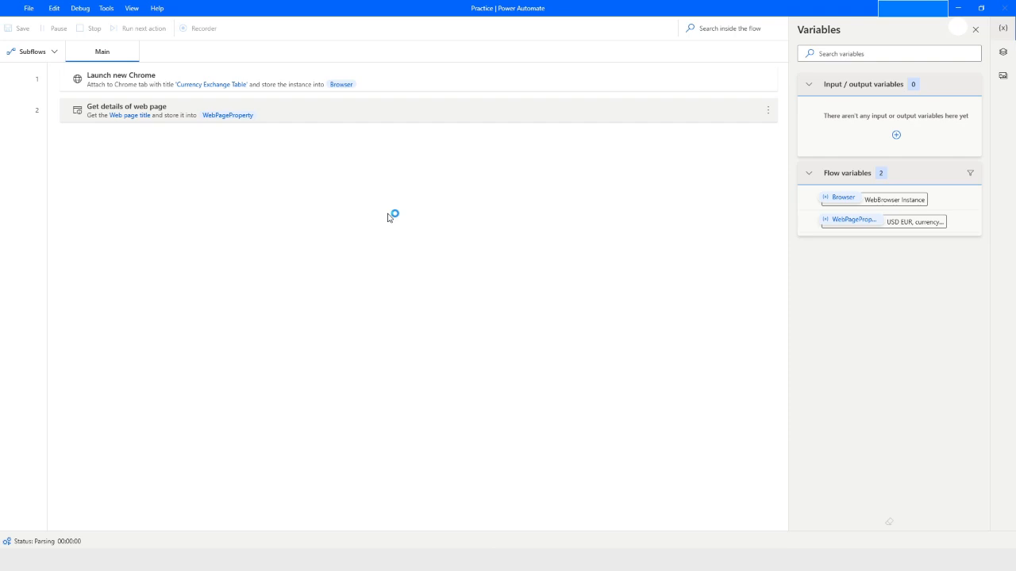
{"action": "left_click", "coordinate": [137, 30]}
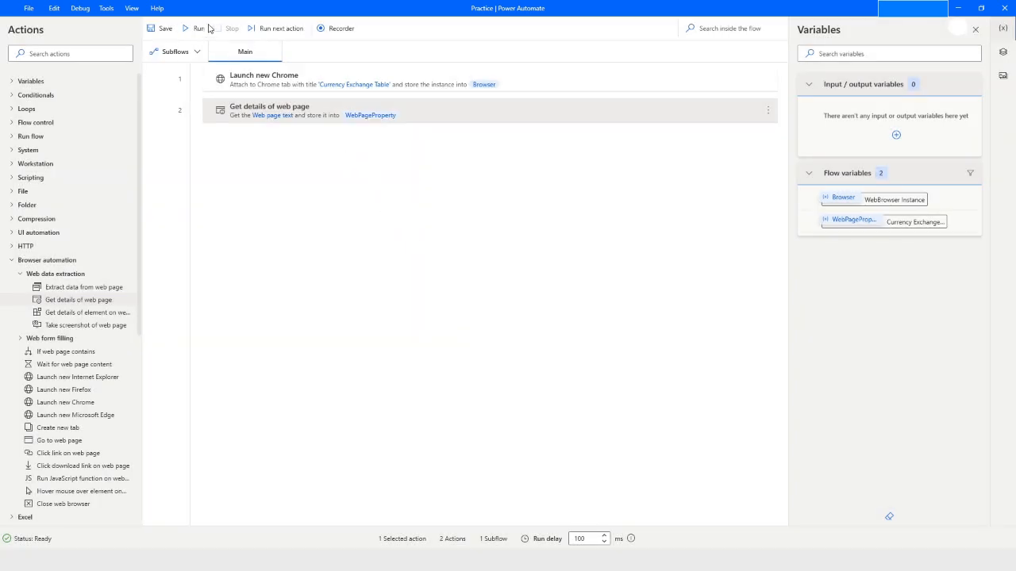
Step: Run the flow and view the page text starting 'Skip to Main Content' in WebPageProperty
{"action": "left_click", "coordinate": [196, 28]}
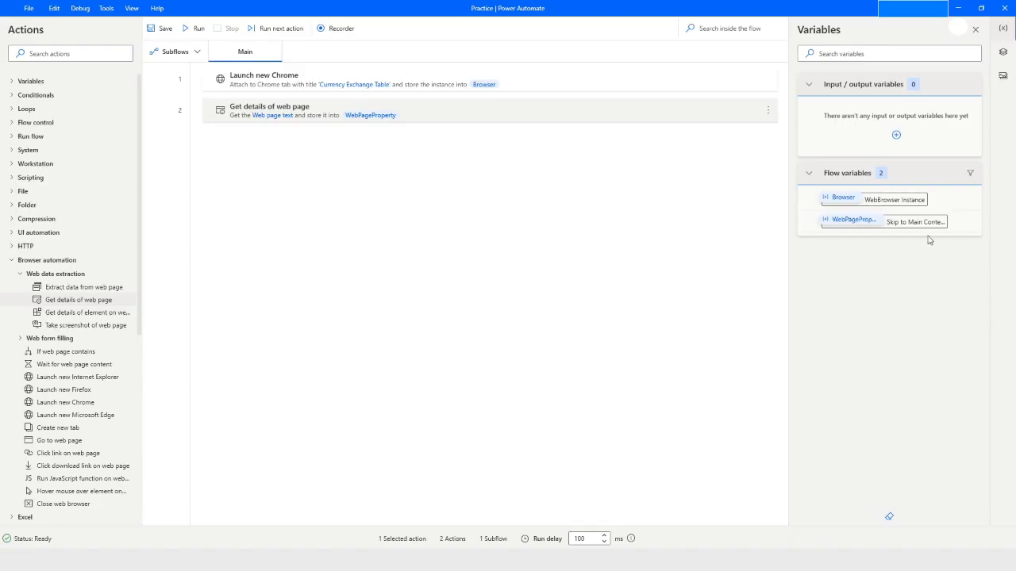
{"action": "left_click", "coordinate": [850, 220]}
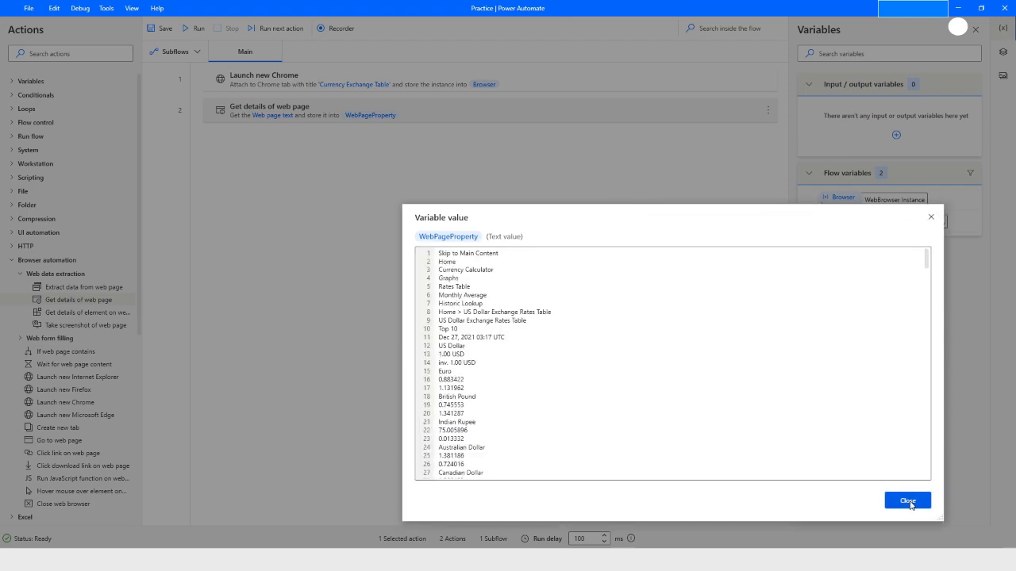
{"action": "left_click", "coordinate": [907, 500]}
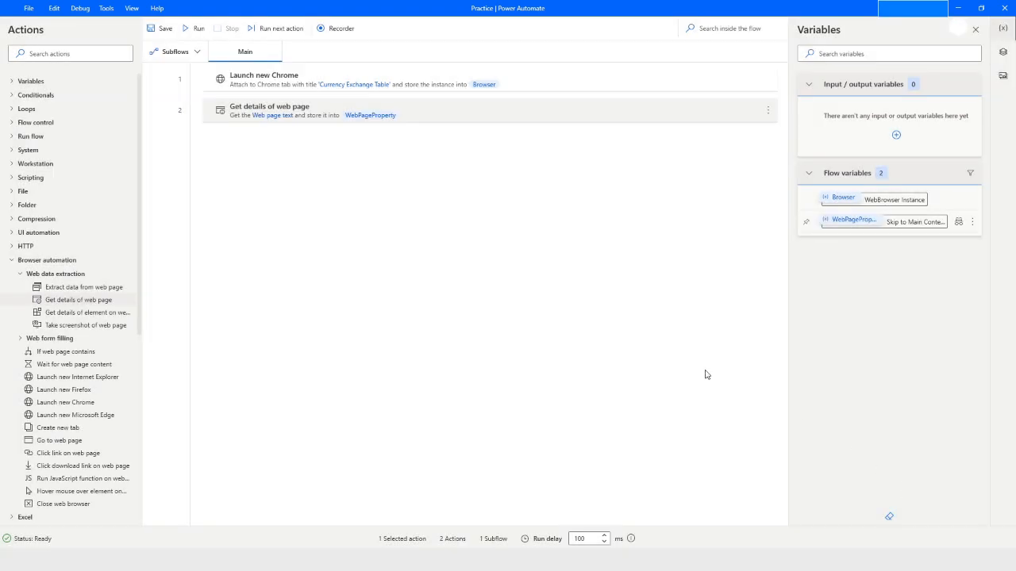
{"action": "mouse_move", "coordinate": [327, 543]}
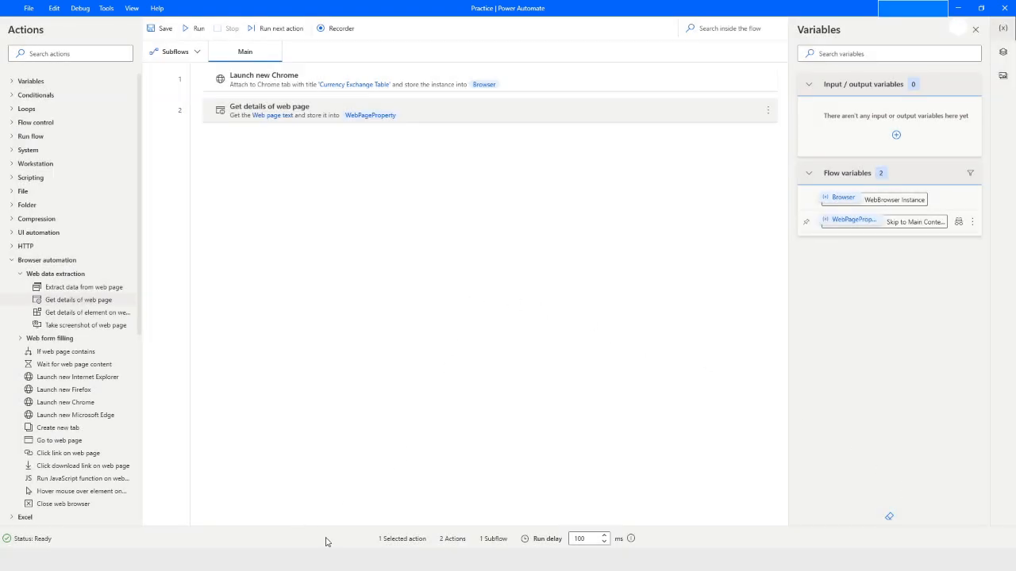
{"action": "double_click", "coordinate": [269, 111]}
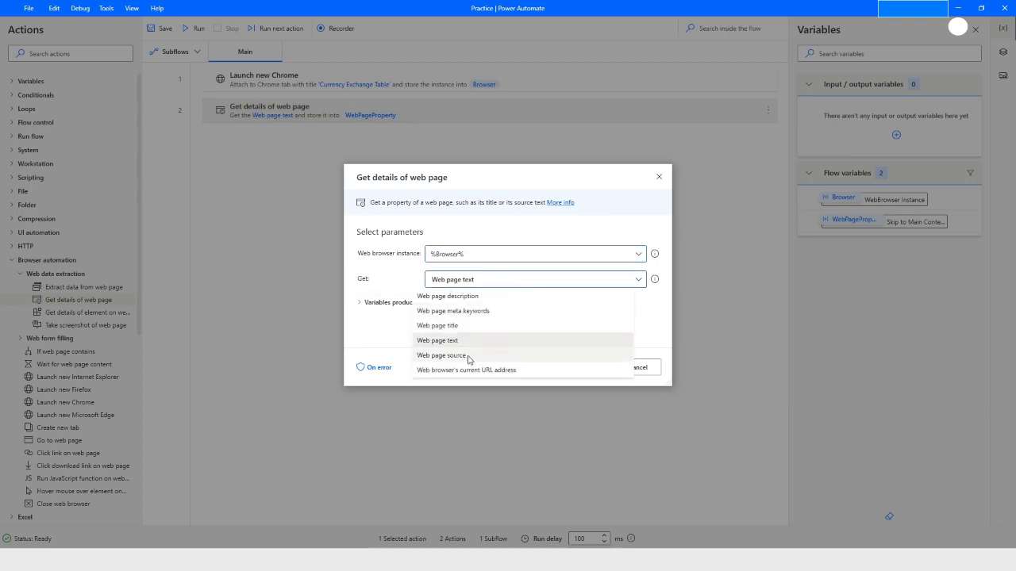
Step: Set the step to 'Web page source', run the flow, and review the captured HTML
{"action": "left_click", "coordinate": [441, 356]}
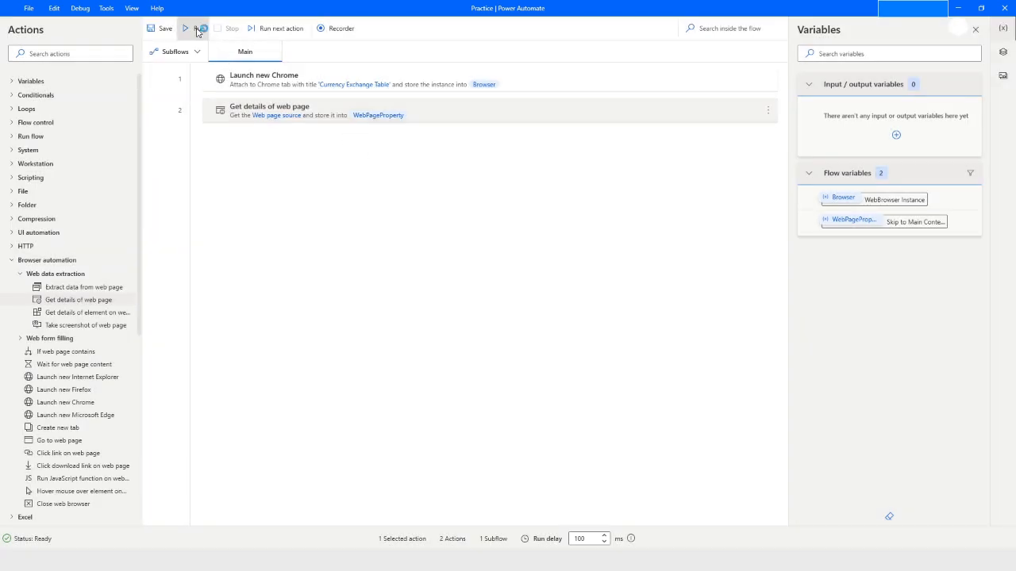
{"action": "left_click", "coordinate": [187, 29]}
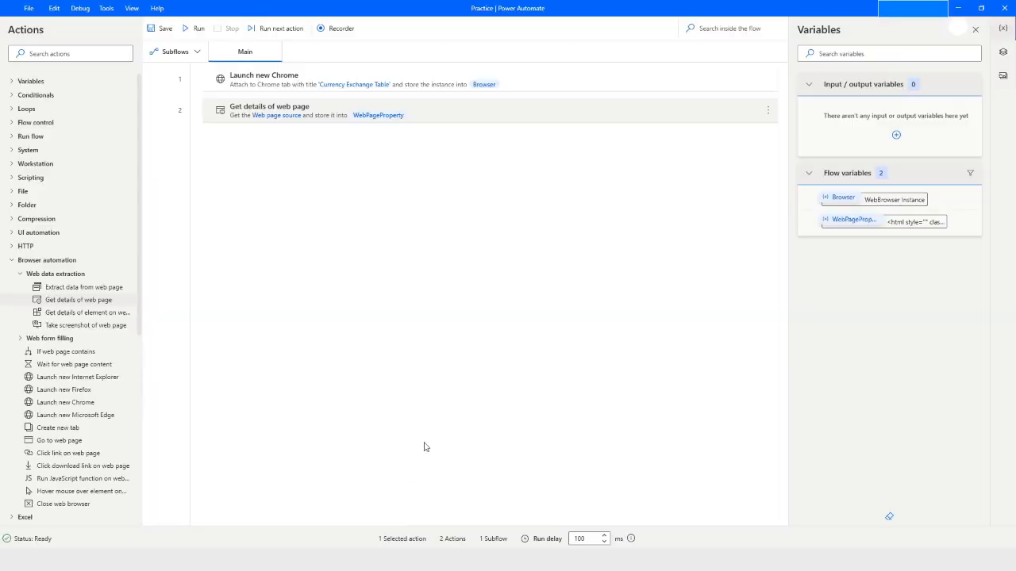
{"action": "mouse_move", "coordinate": [914, 221]}
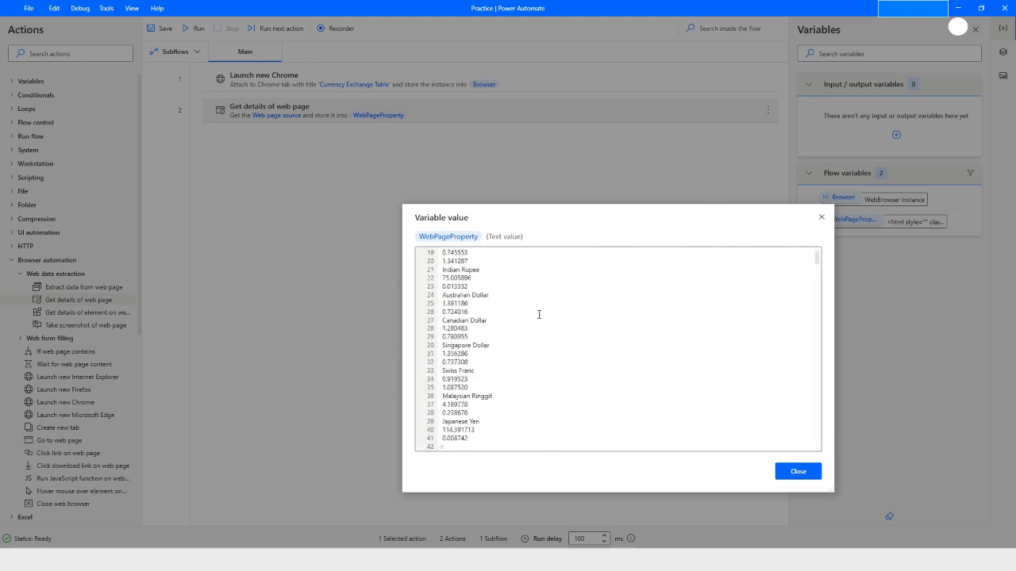
{"action": "scroll", "scroll_direction": "down", "scroll_amount": 3}
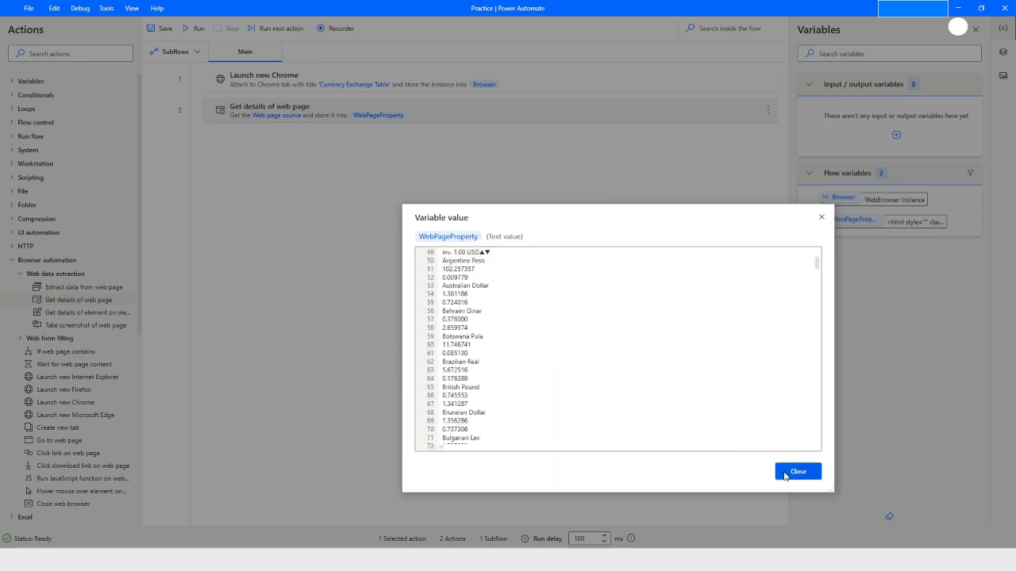
{"action": "left_click", "coordinate": [798, 471]}
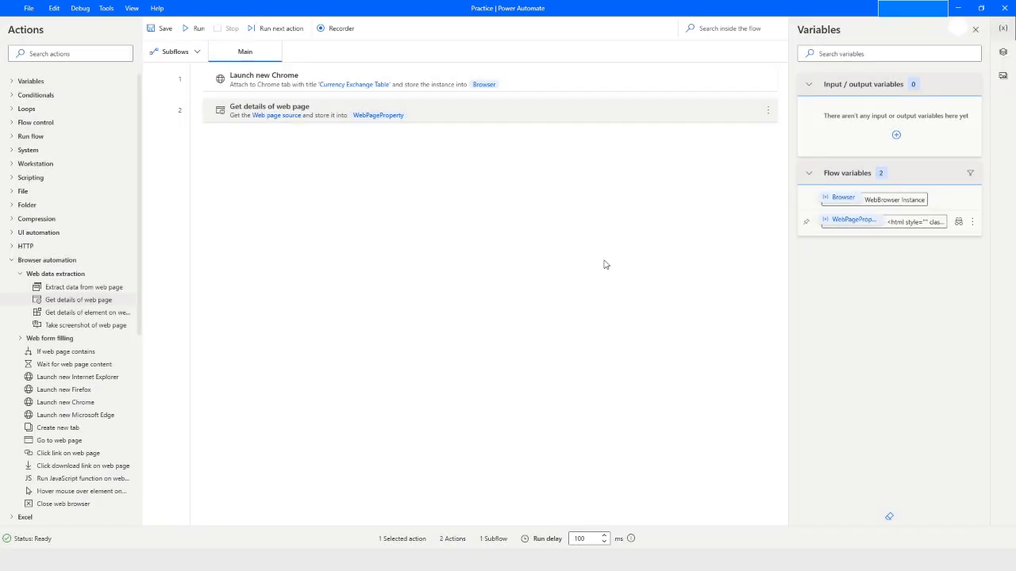
Step: Switch the step to 'Web browser's current URL address', run, and view the X-Rates URL
{"action": "double_click", "coordinate": [269, 110]}
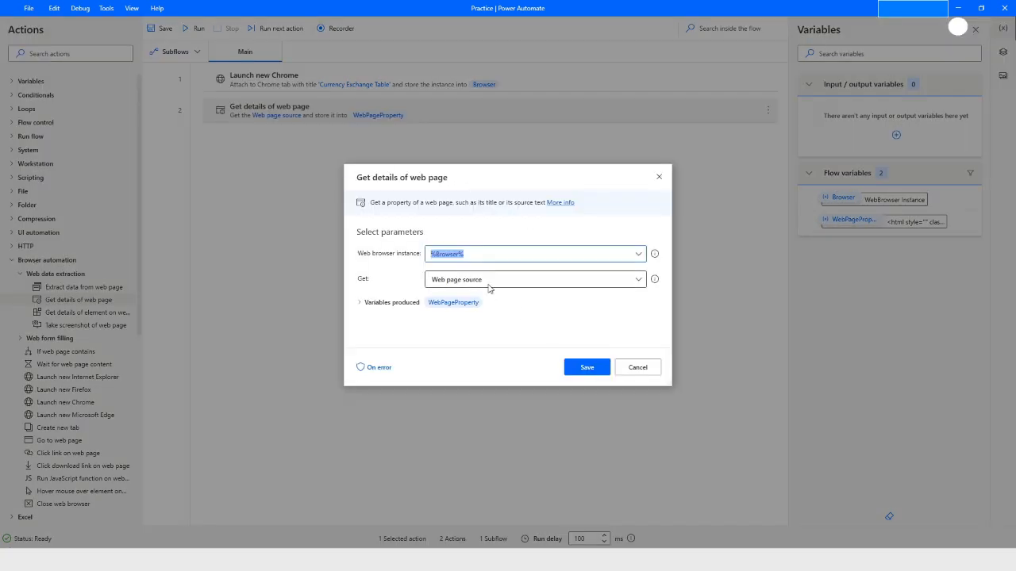
{"action": "left_click", "coordinate": [535, 278]}
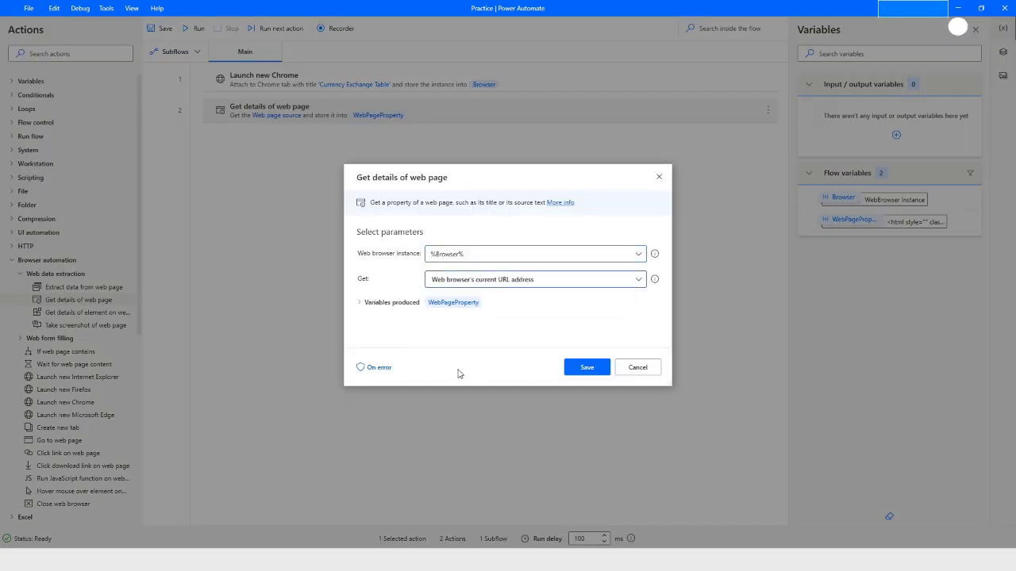
{"action": "left_click", "coordinate": [587, 367]}
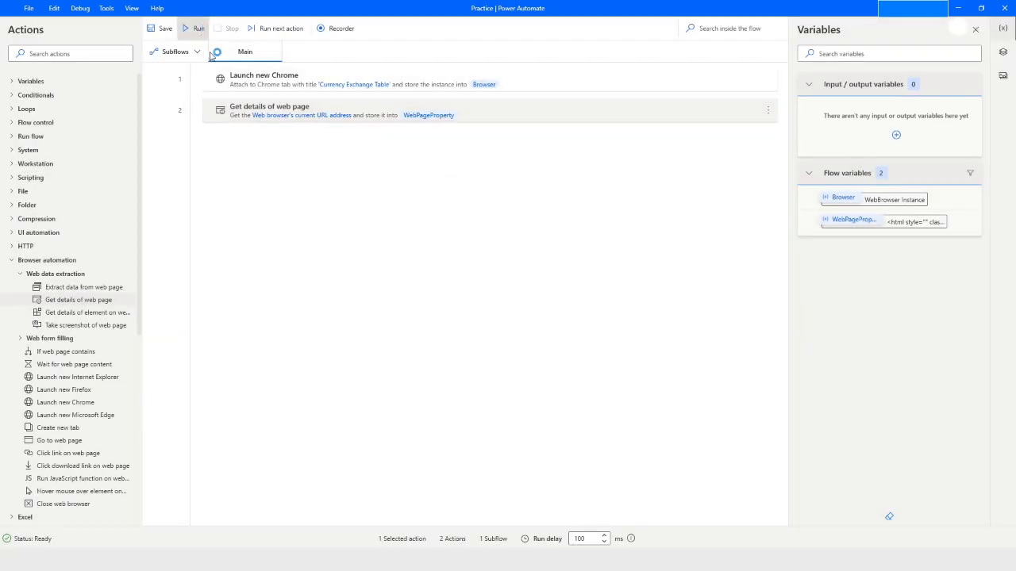
{"action": "left_click", "coordinate": [192, 28]}
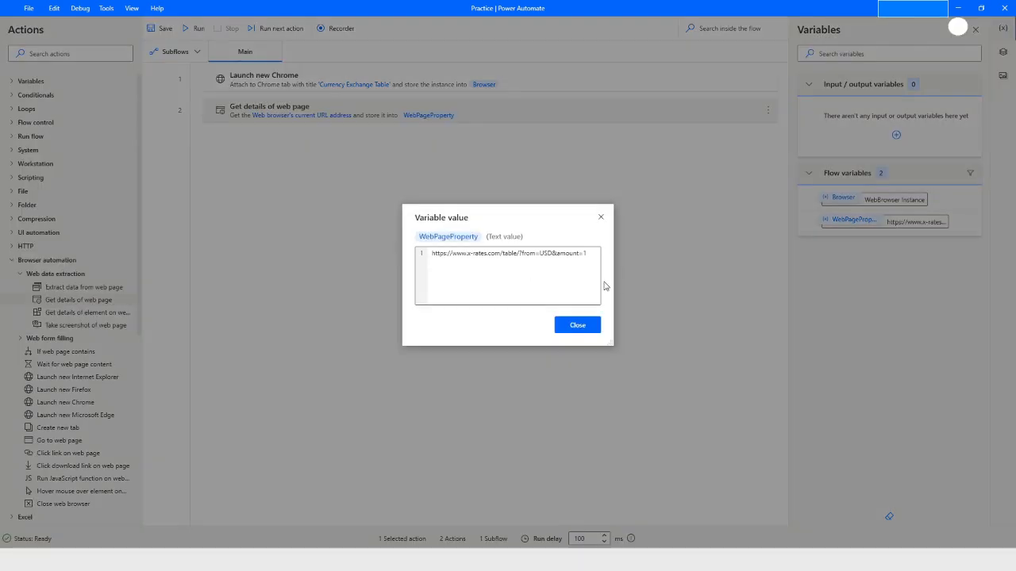
{"action": "mouse_move", "coordinate": [612, 277]}
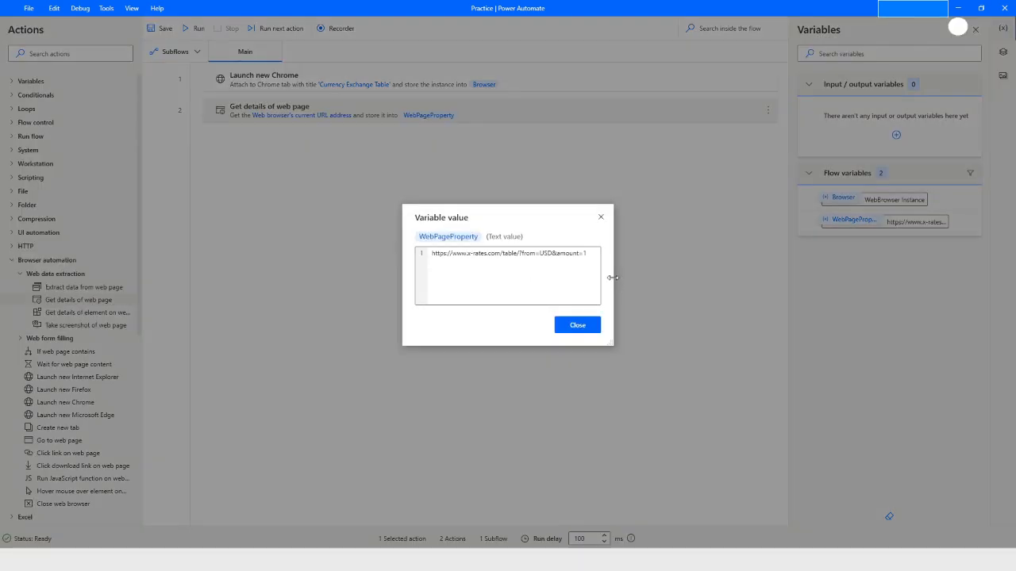
{"action": "left_click", "coordinate": [577, 324]}
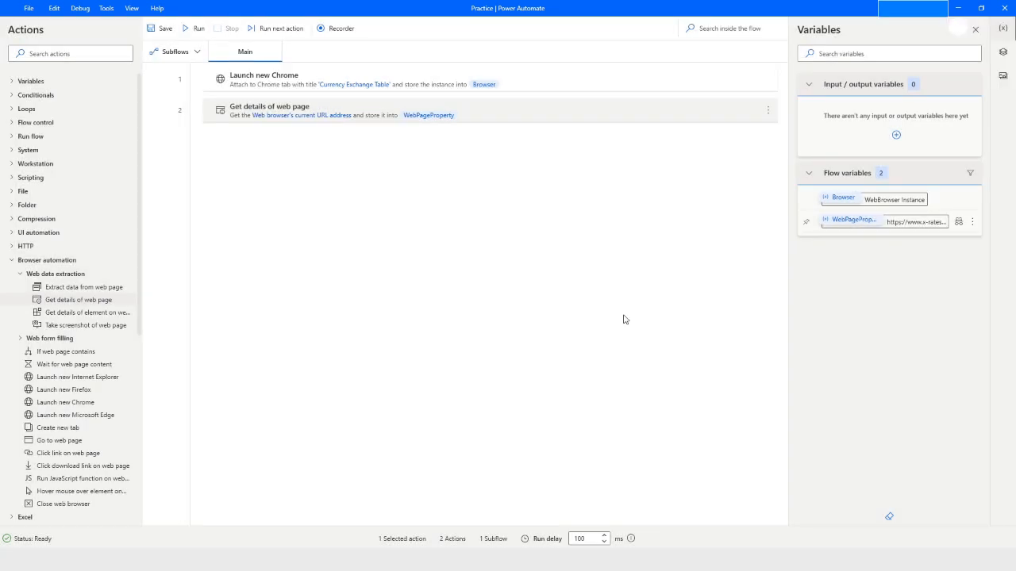
{"action": "mouse_move", "coordinate": [541, 268]}
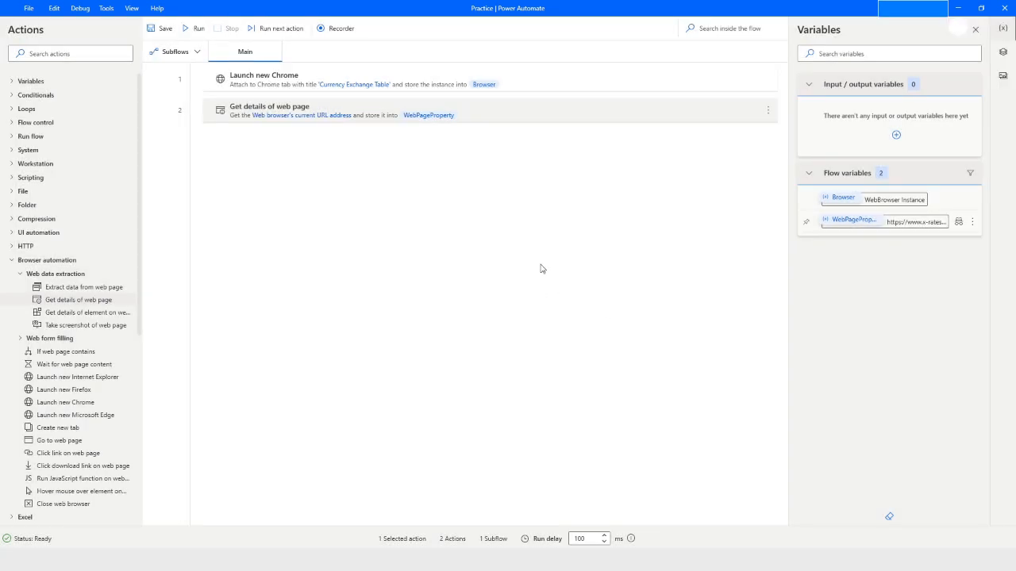
{"action": "mouse_move", "coordinate": [923, 222]}
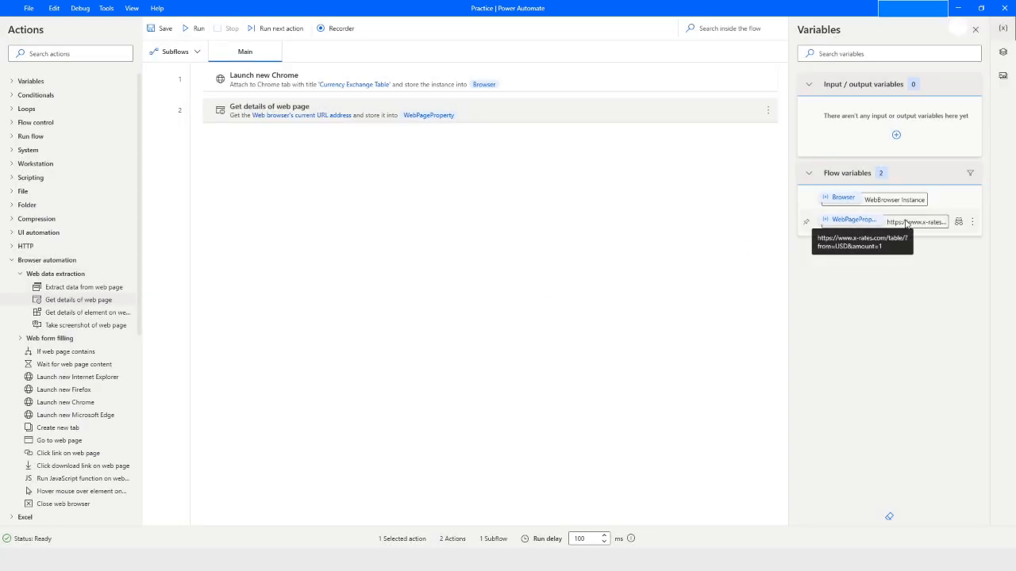
{"action": "mouse_move", "coordinate": [453, 217]}
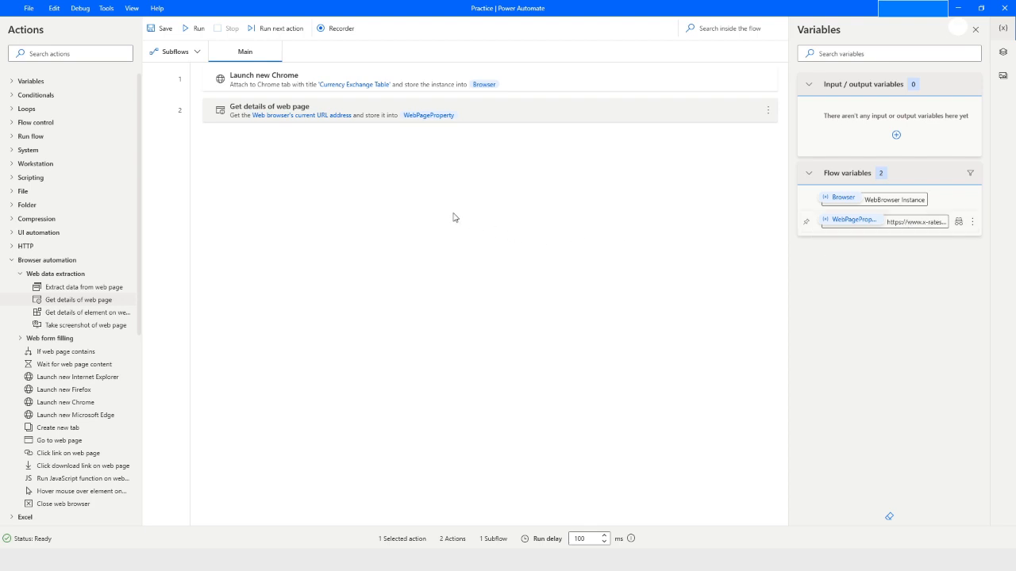
{"action": "mouse_move", "coordinate": [254, 85]}
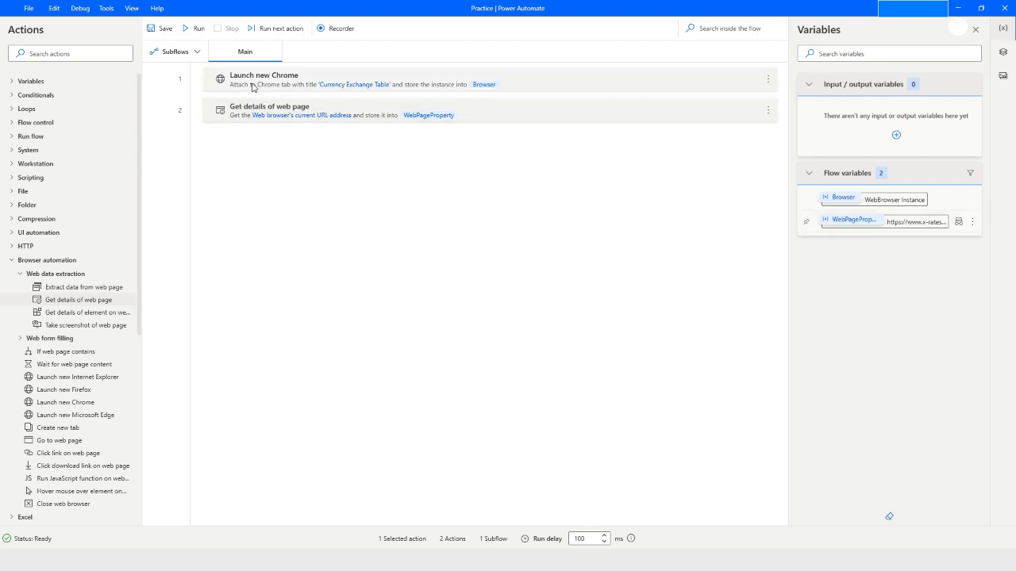
{"action": "left_click", "coordinate": [270, 109]}
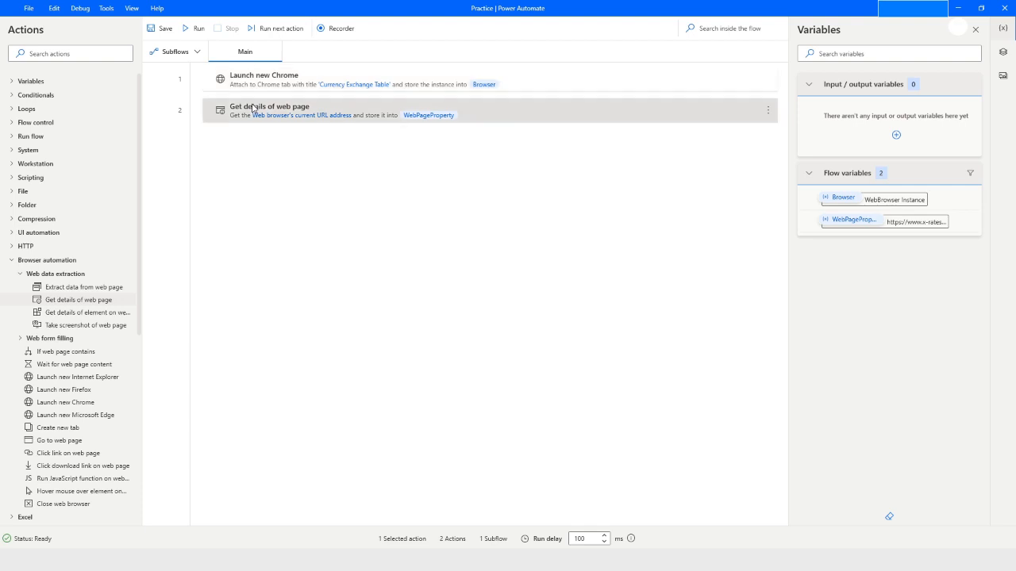